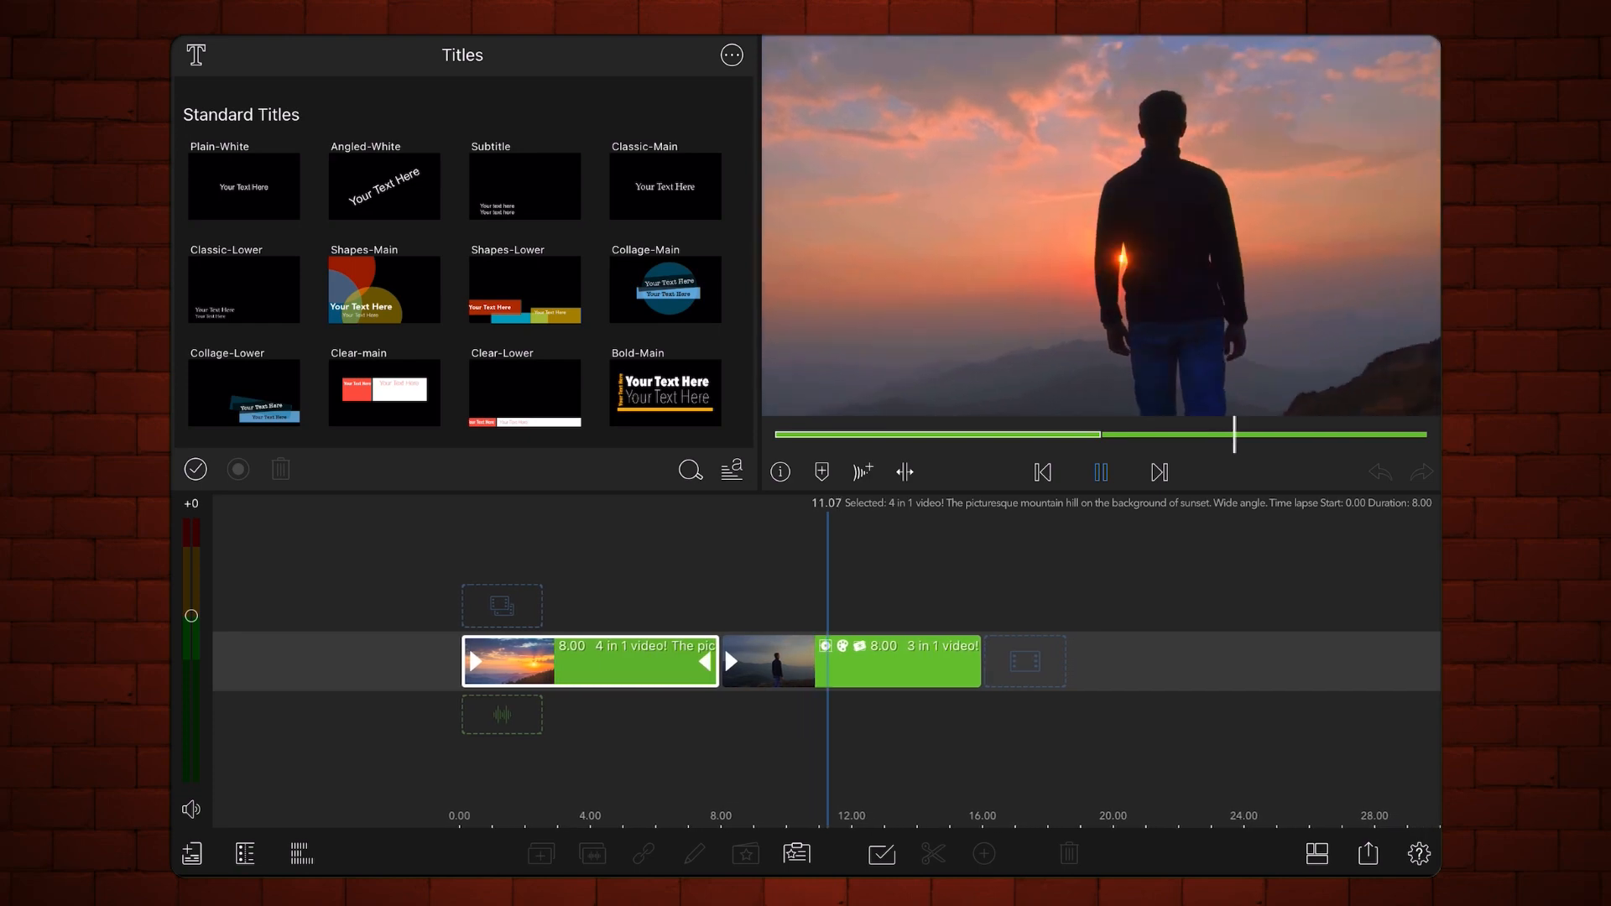
Add a Dark Luma Key from Keyers to the sunset clip and adjust its key settings
click(1099, 473)
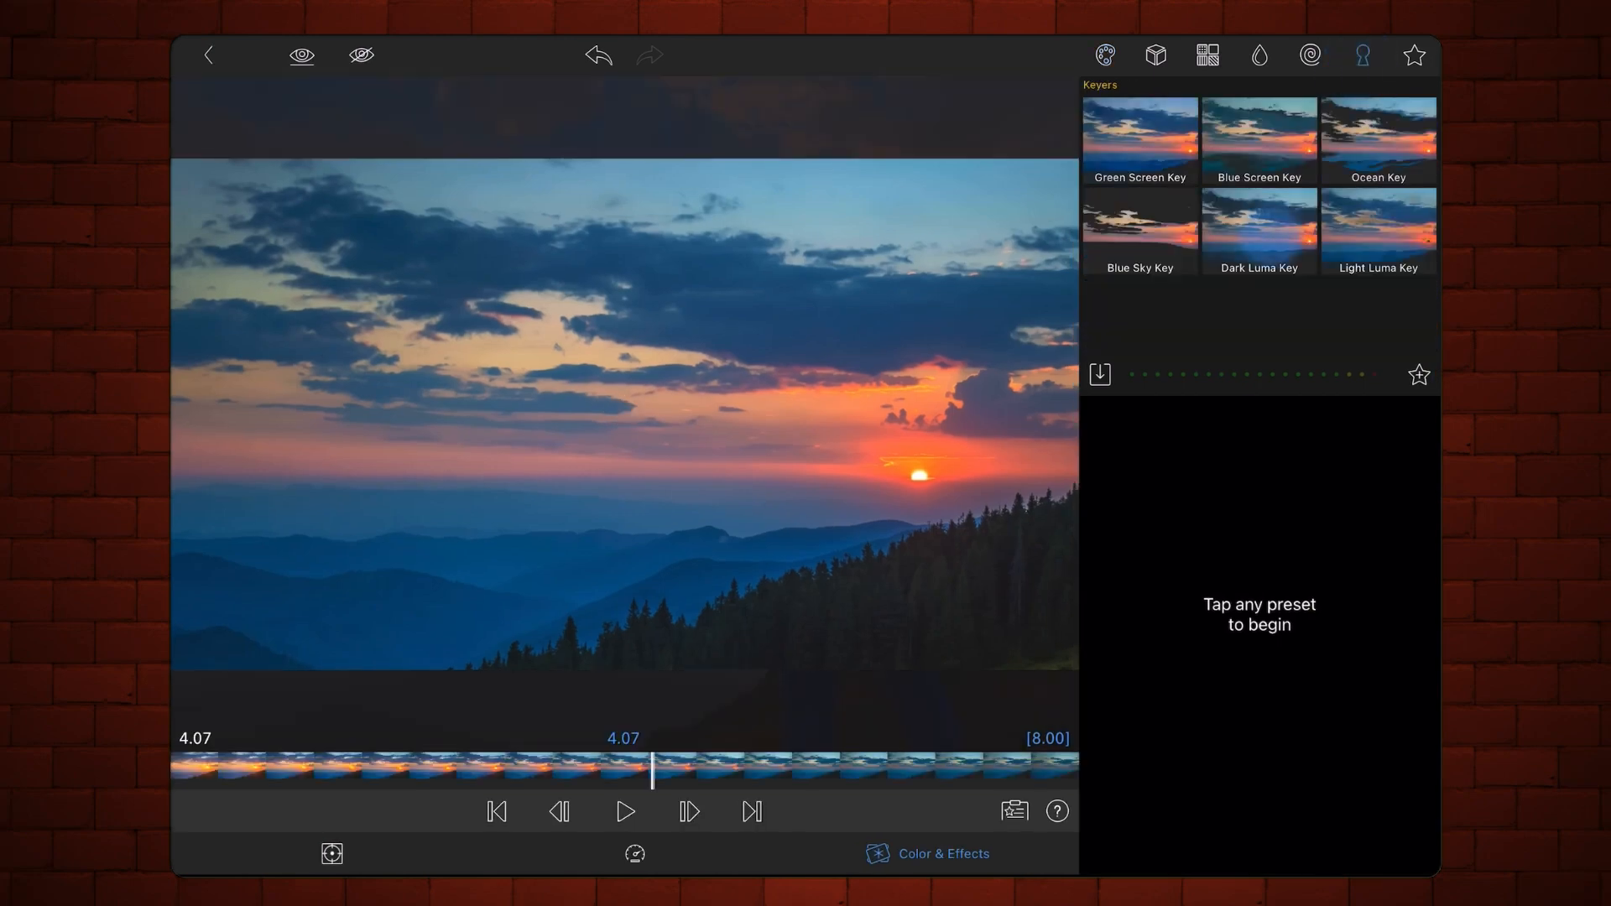
click(1256, 230)
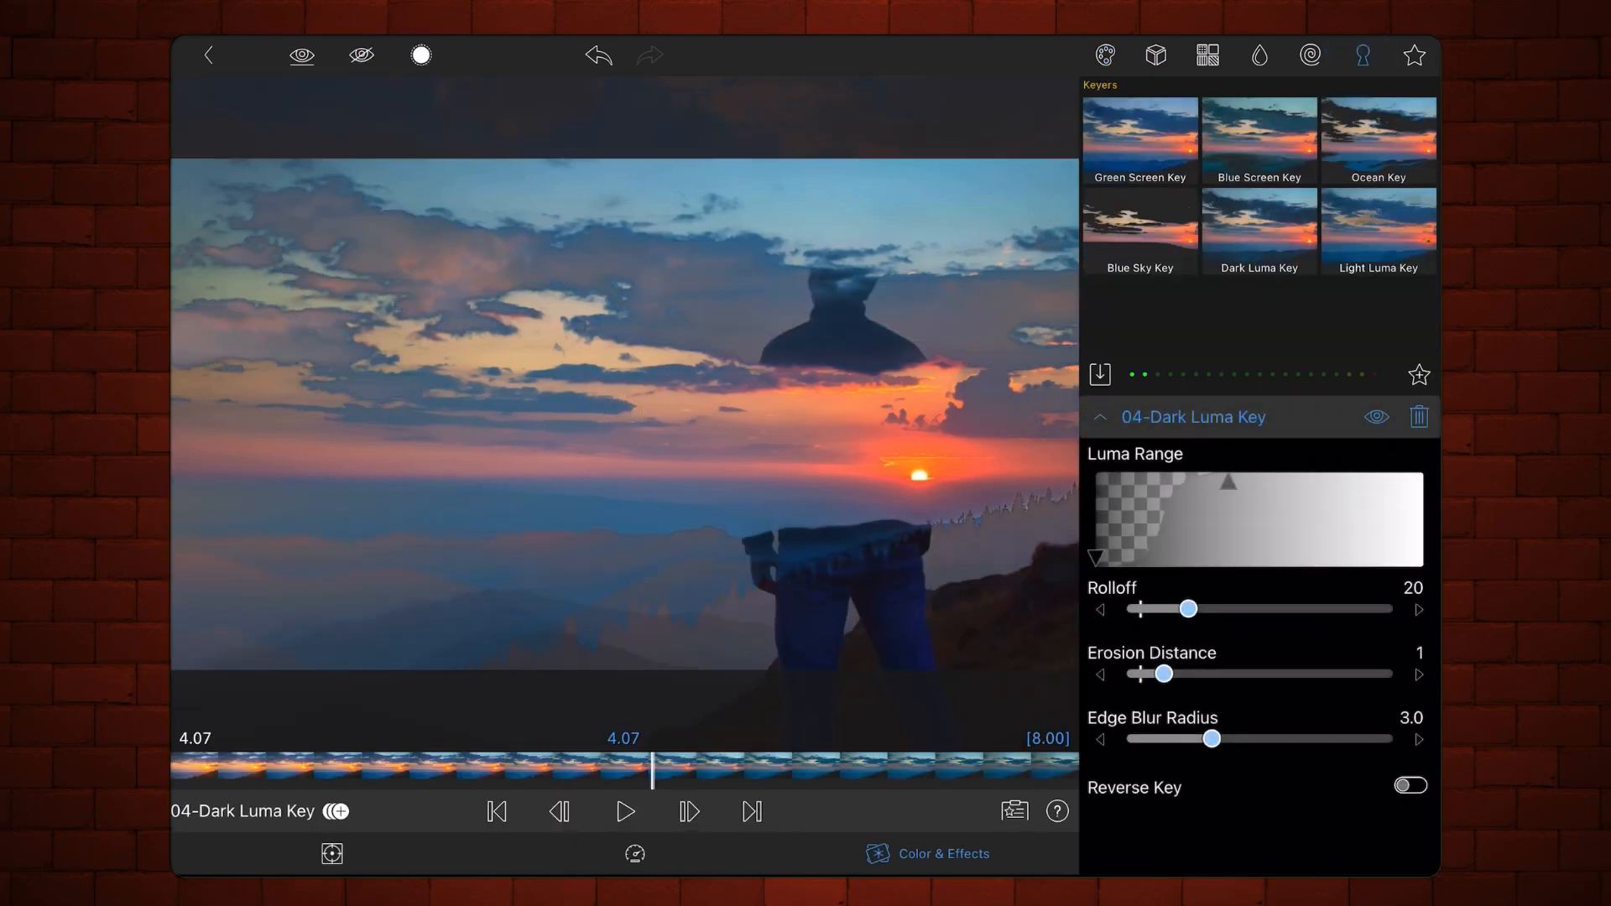
click(1408, 785)
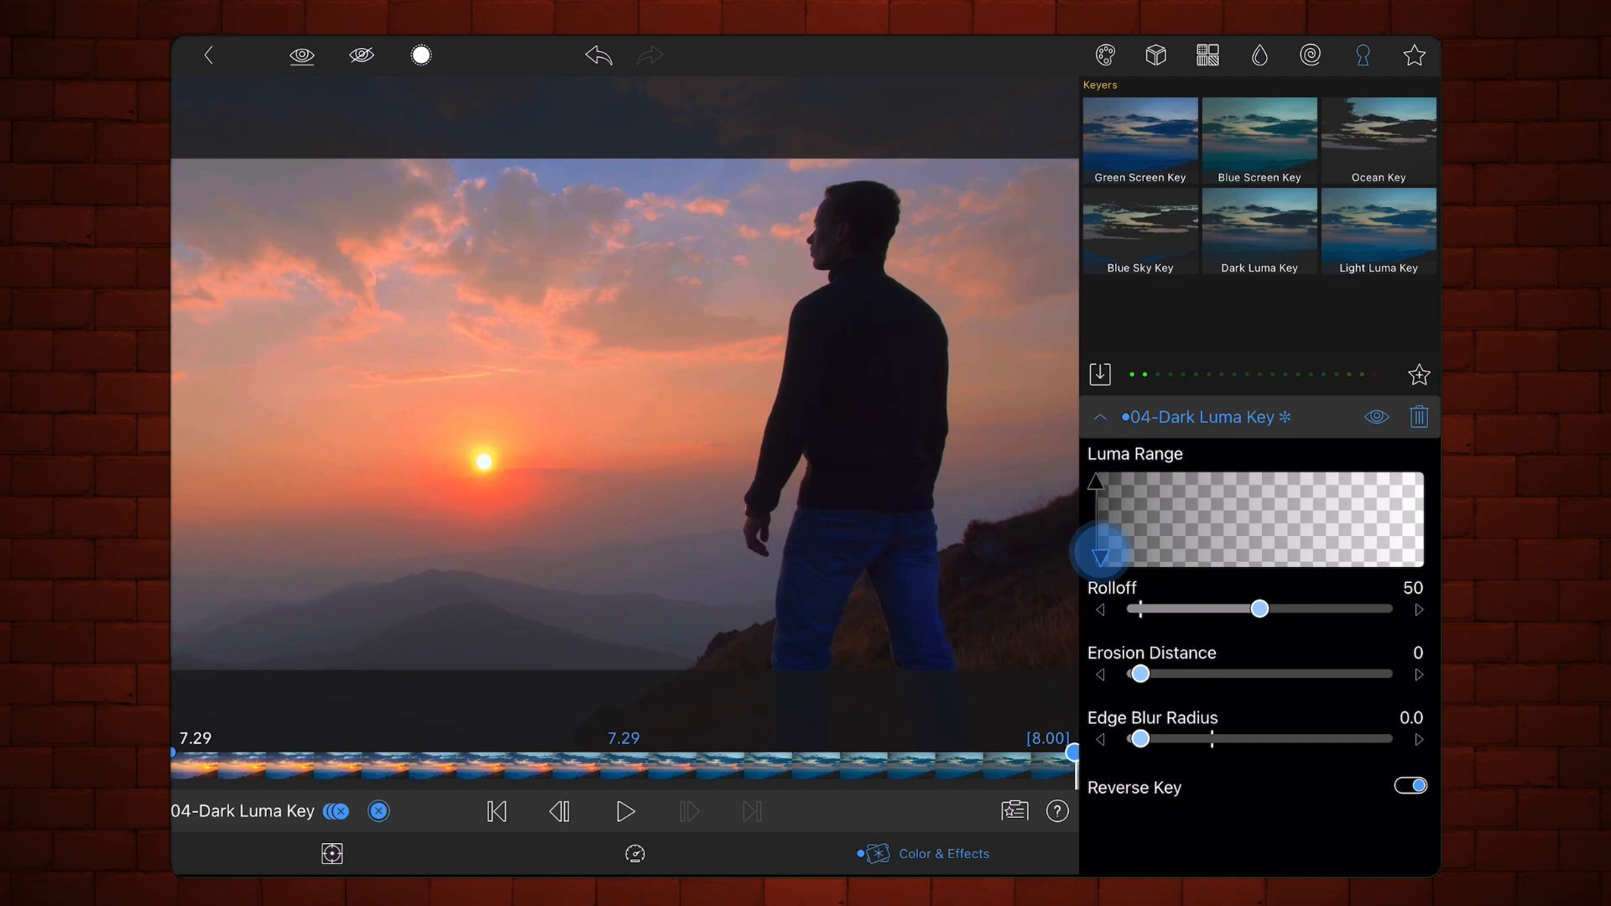
Return from the Color & Effects editor to the two-clip project timeline
click(624, 812)
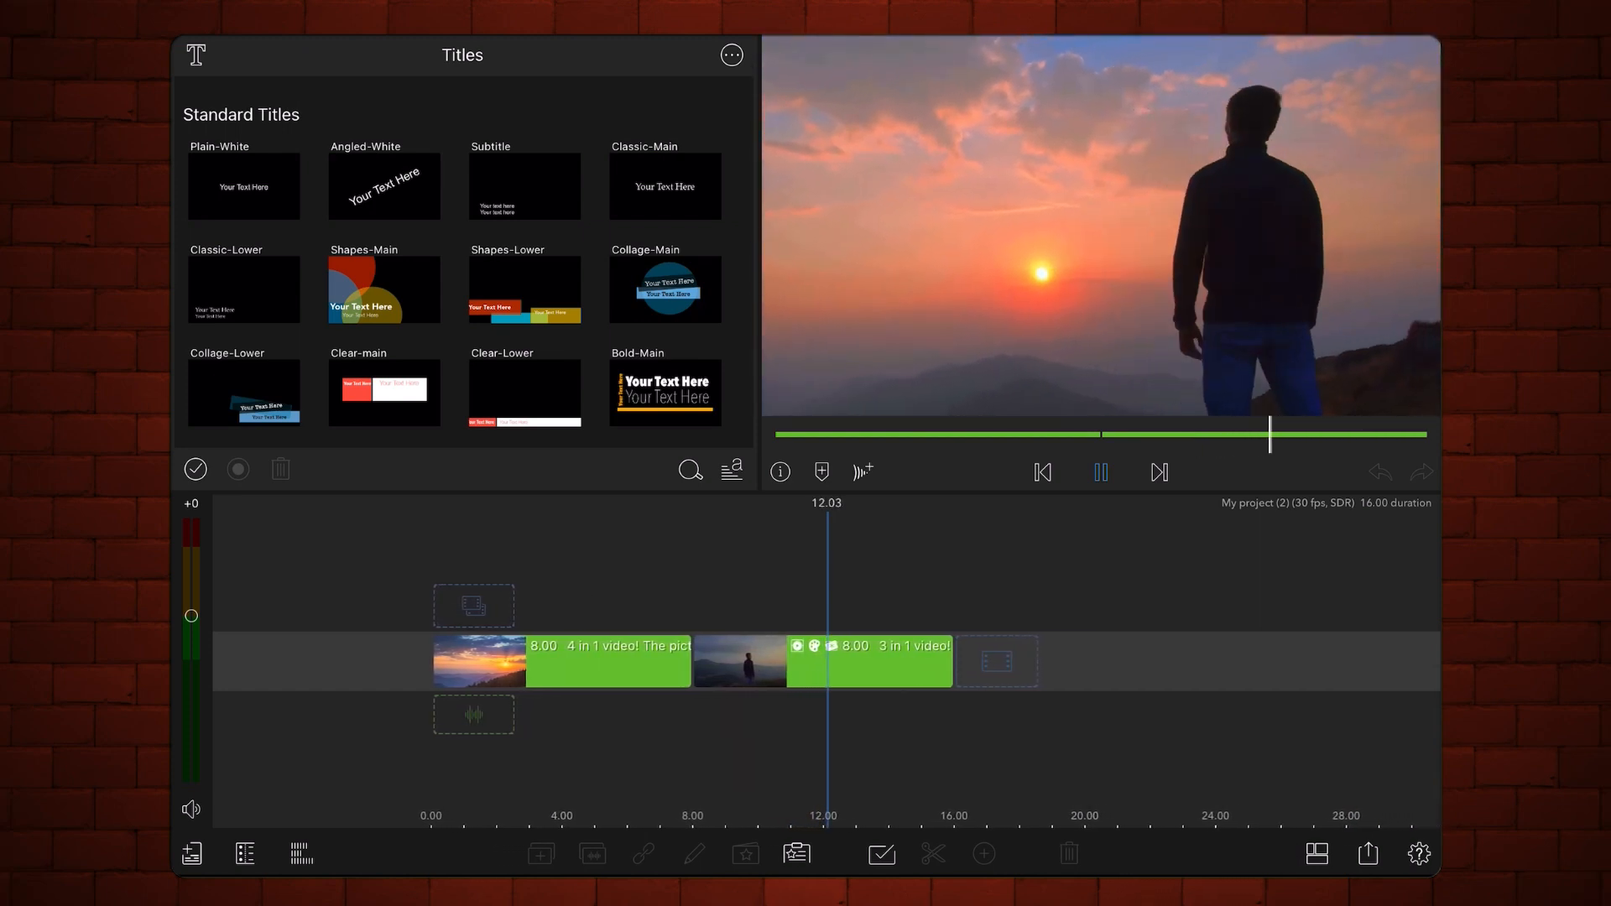
Split the sunset clip at 5.00 and bring up the 3-second piece's Frame & Fit settings
click(1099, 471)
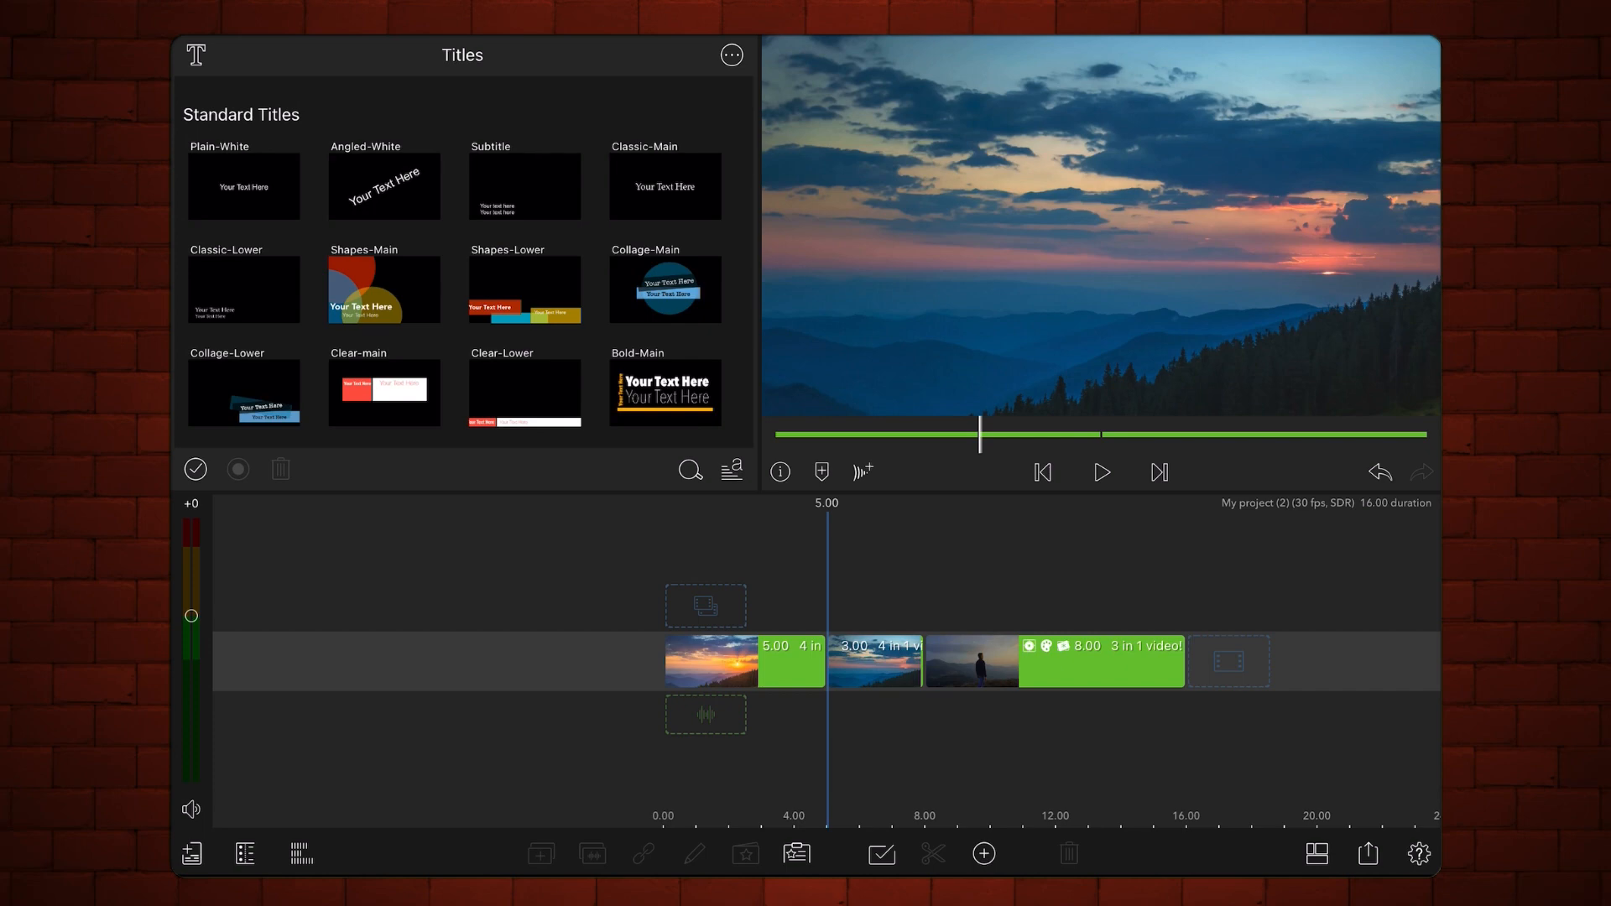
click(876, 661)
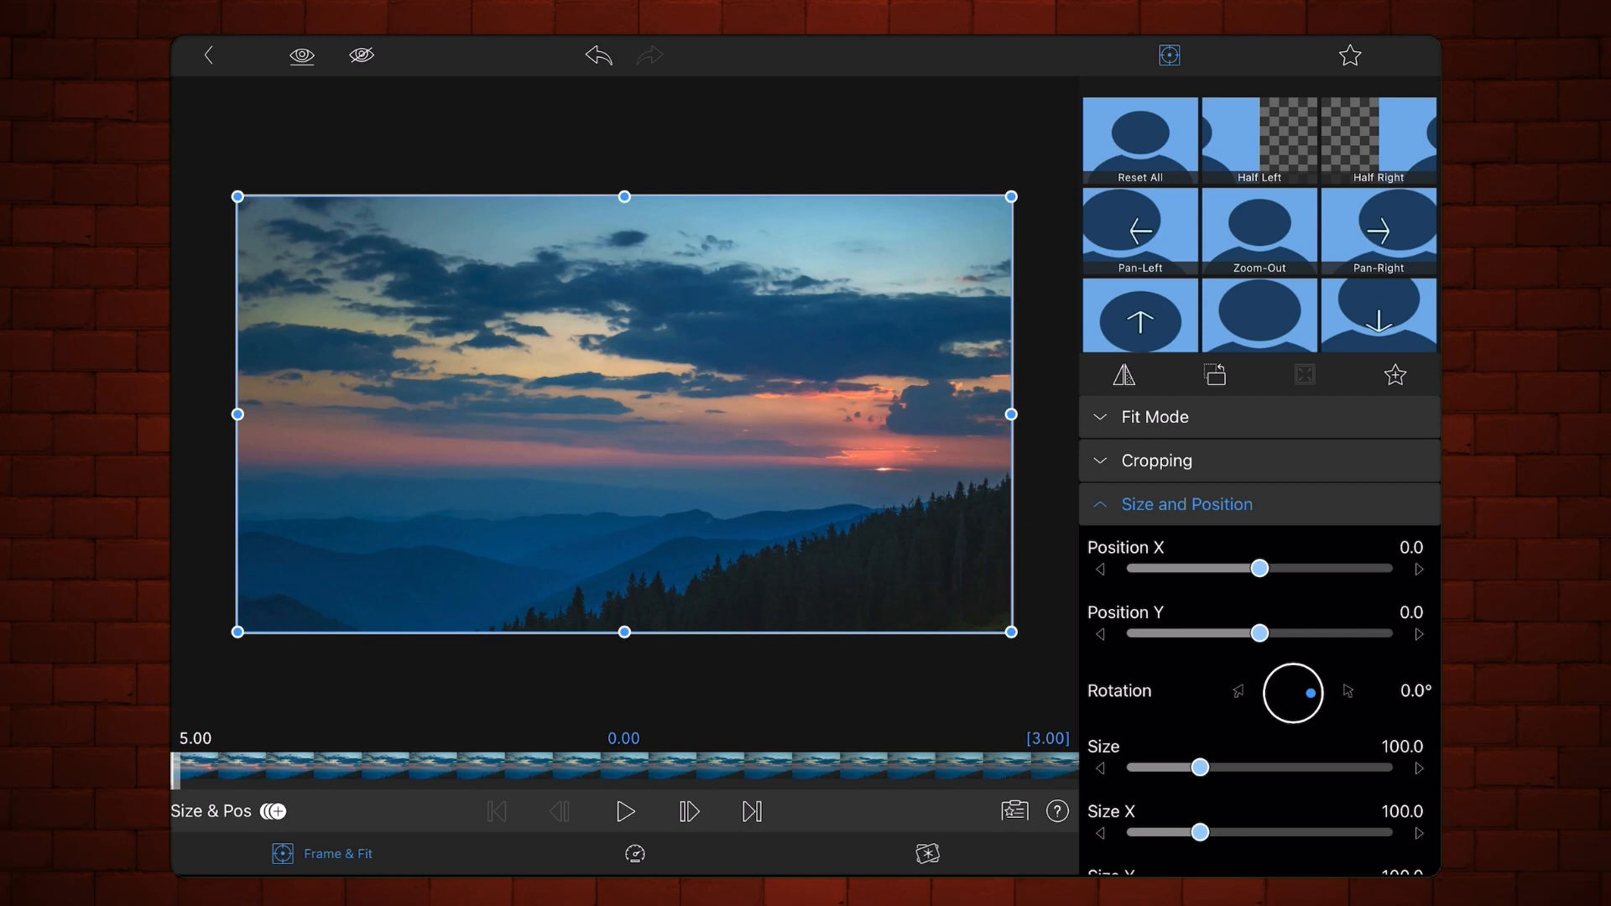
Give the 3-second sunset piece a luma blend mode from the Blend Mode list
click(1186, 504)
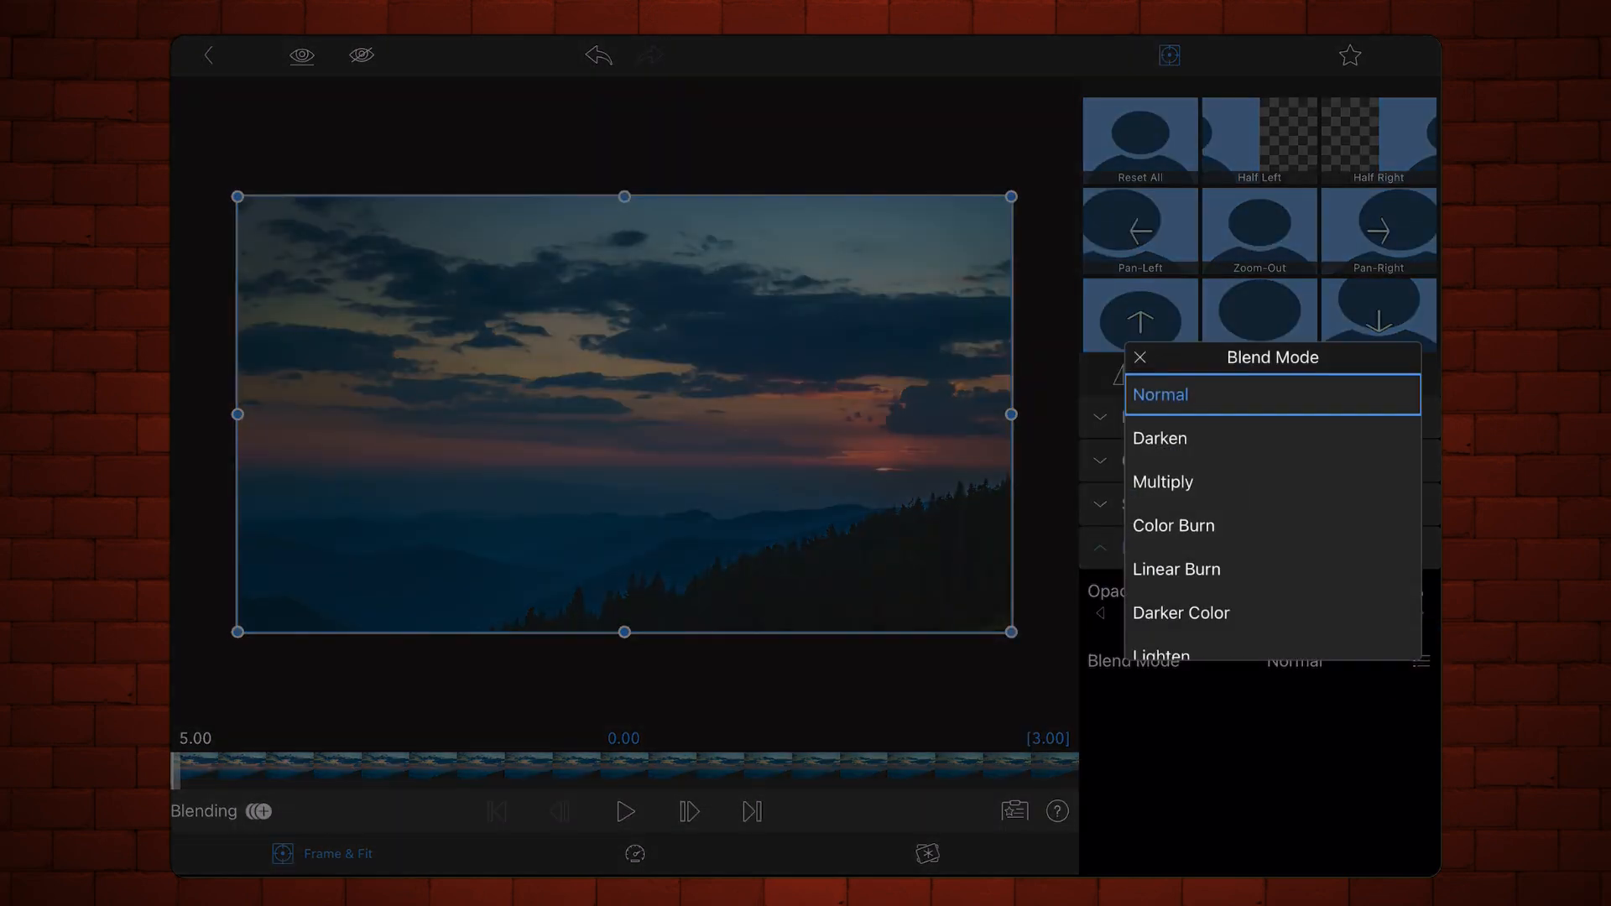
scroll(down, 3)
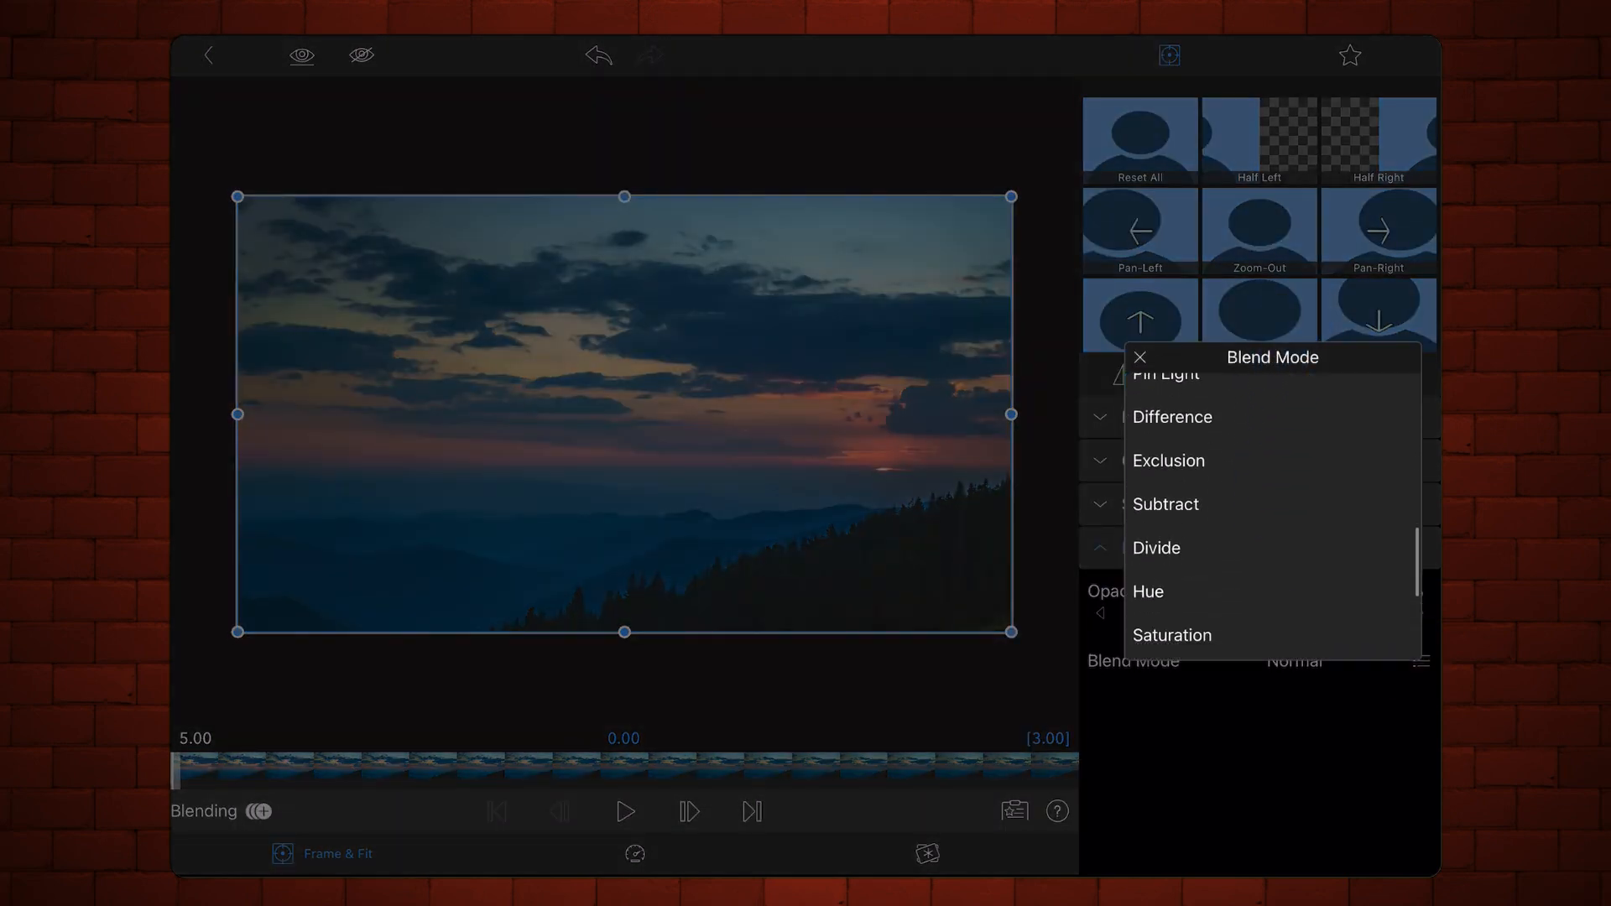
scroll(down, 3)
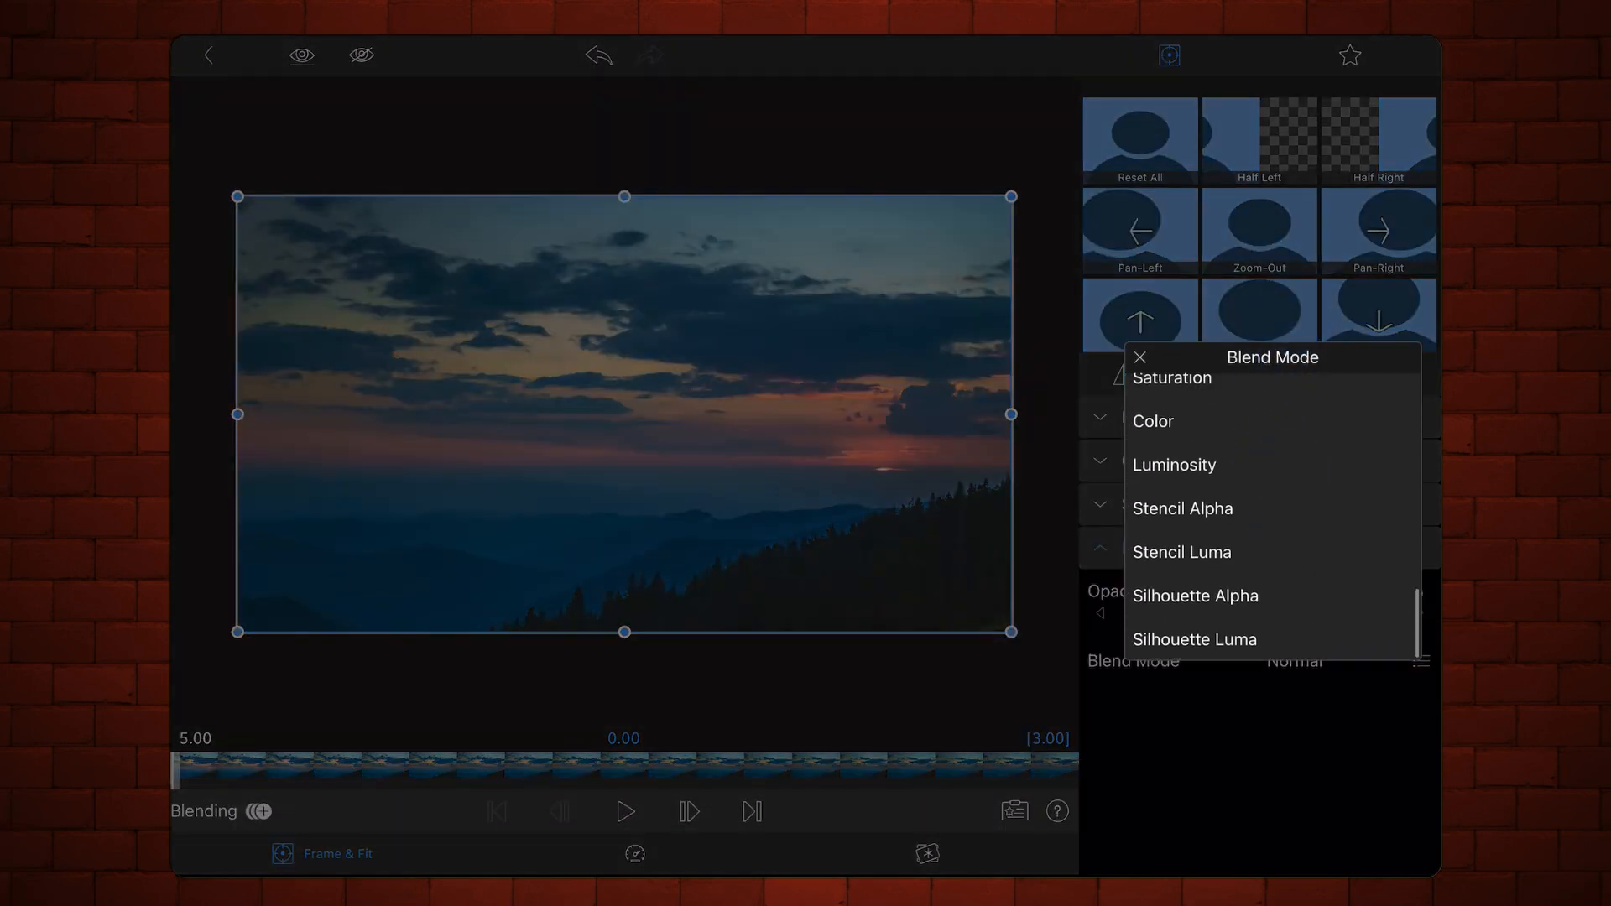
click(1194, 596)
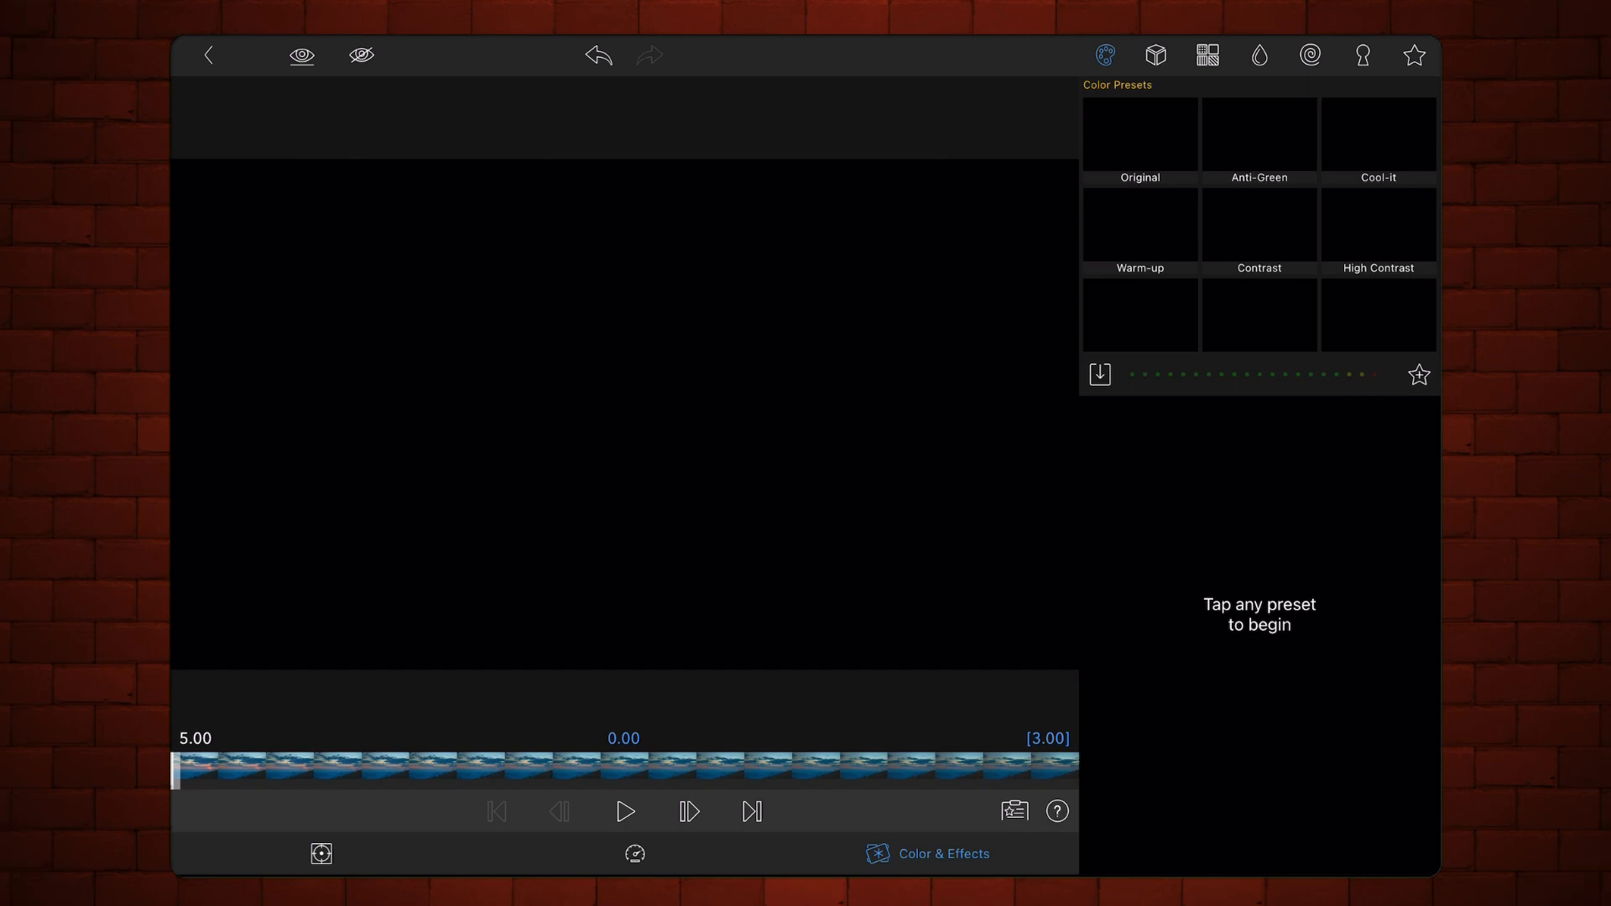
Apply the Original color adjustment to the 3-second piece and add a Dark Luma Key
click(1137, 134)
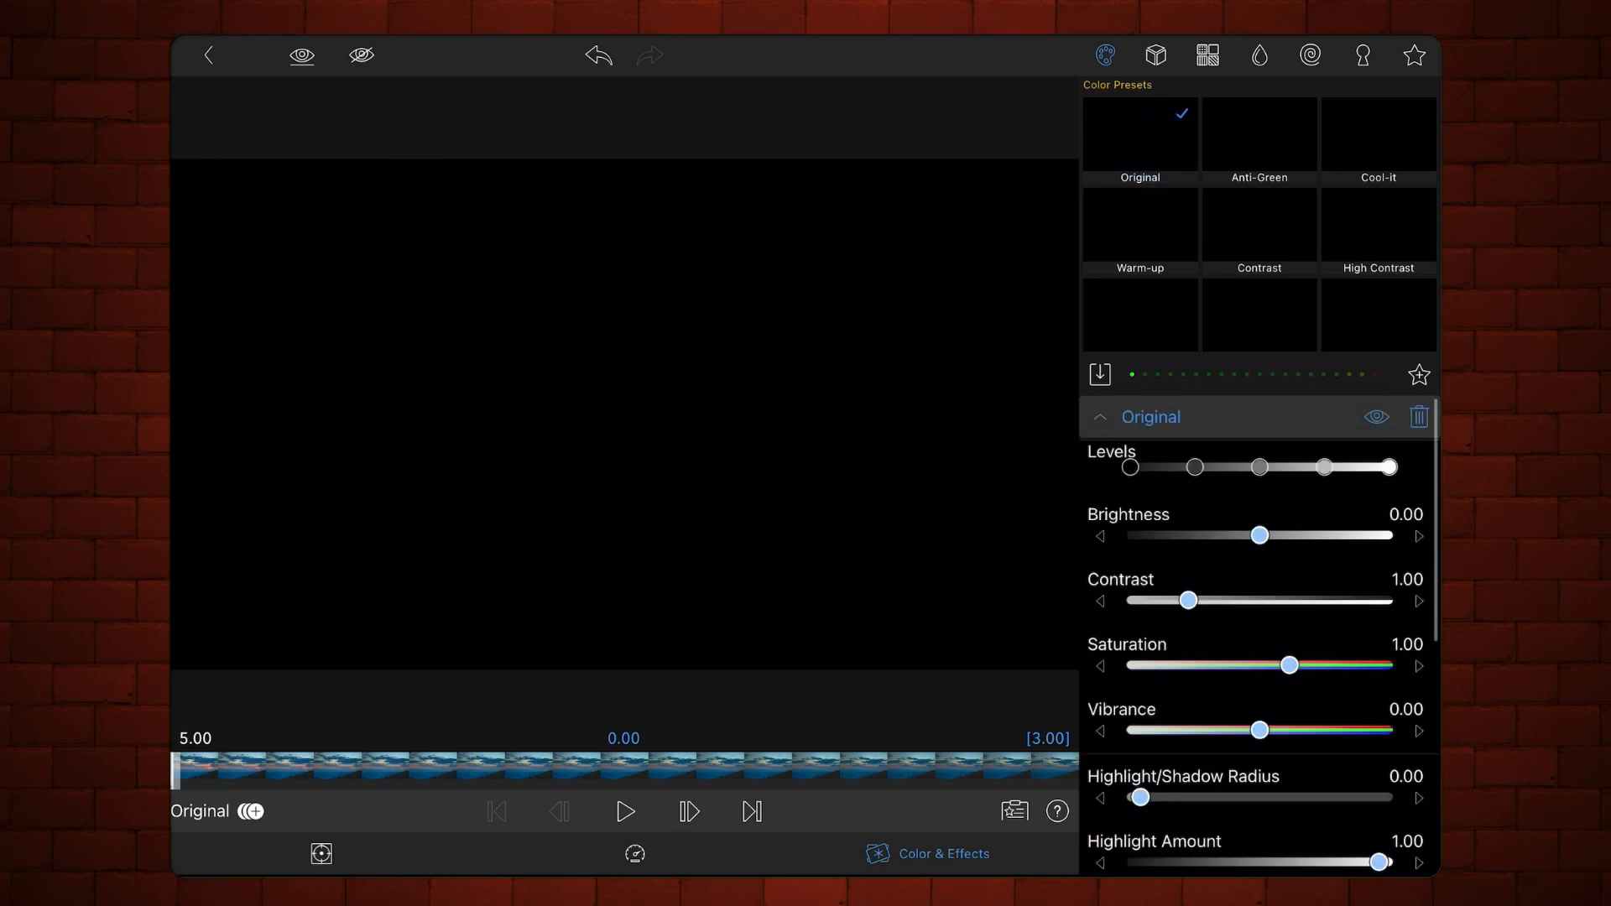
click(1098, 418)
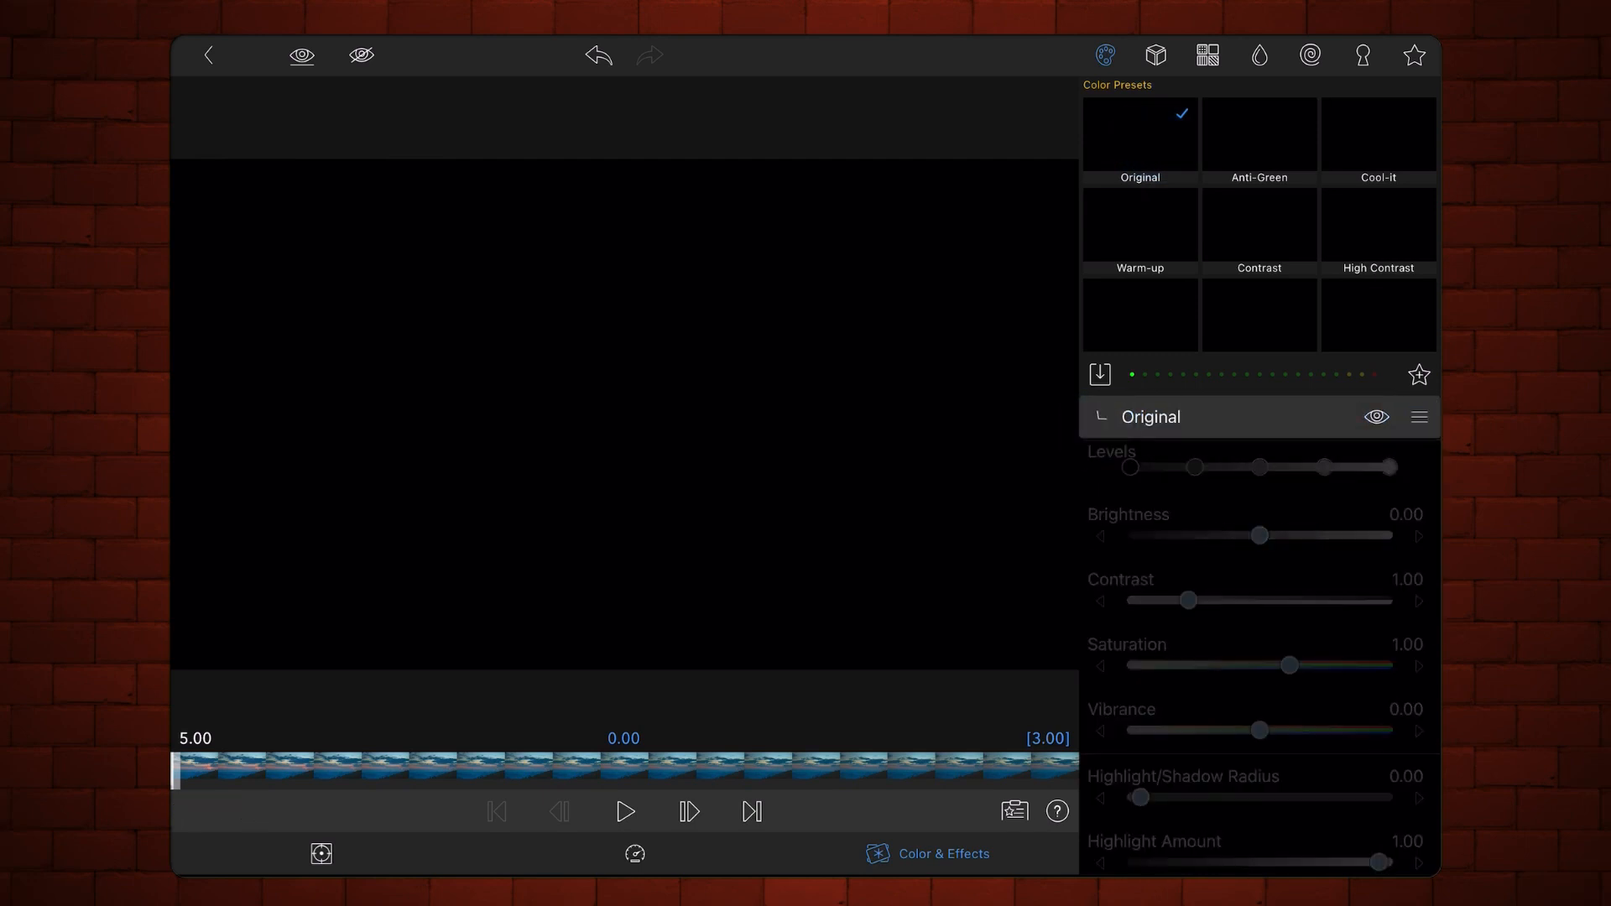
click(1099, 418)
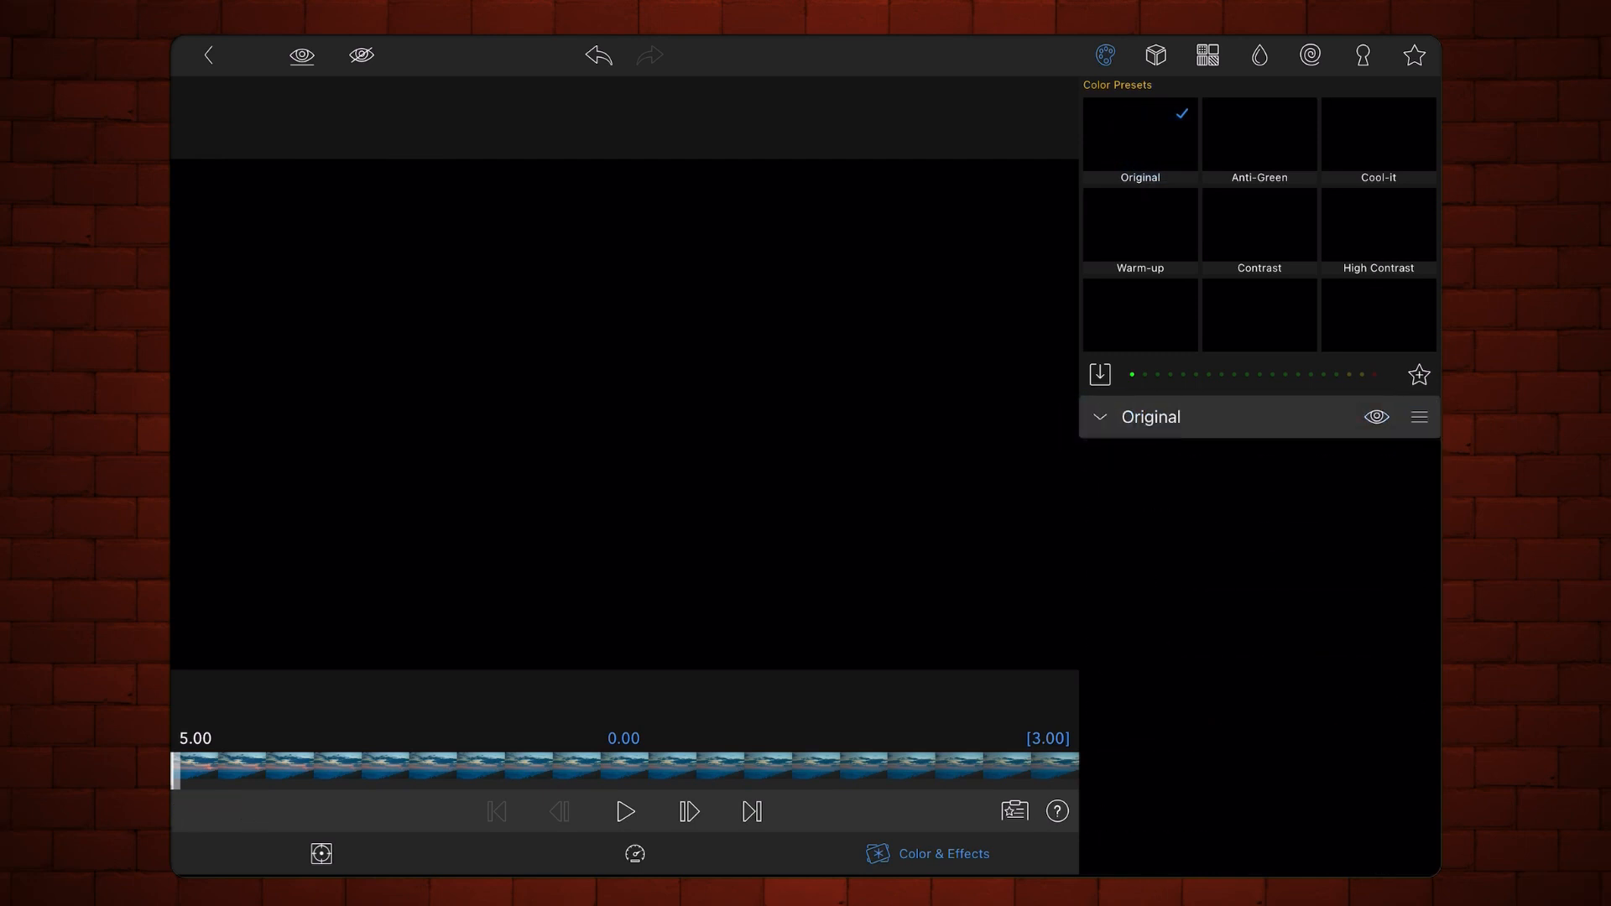
click(1363, 55)
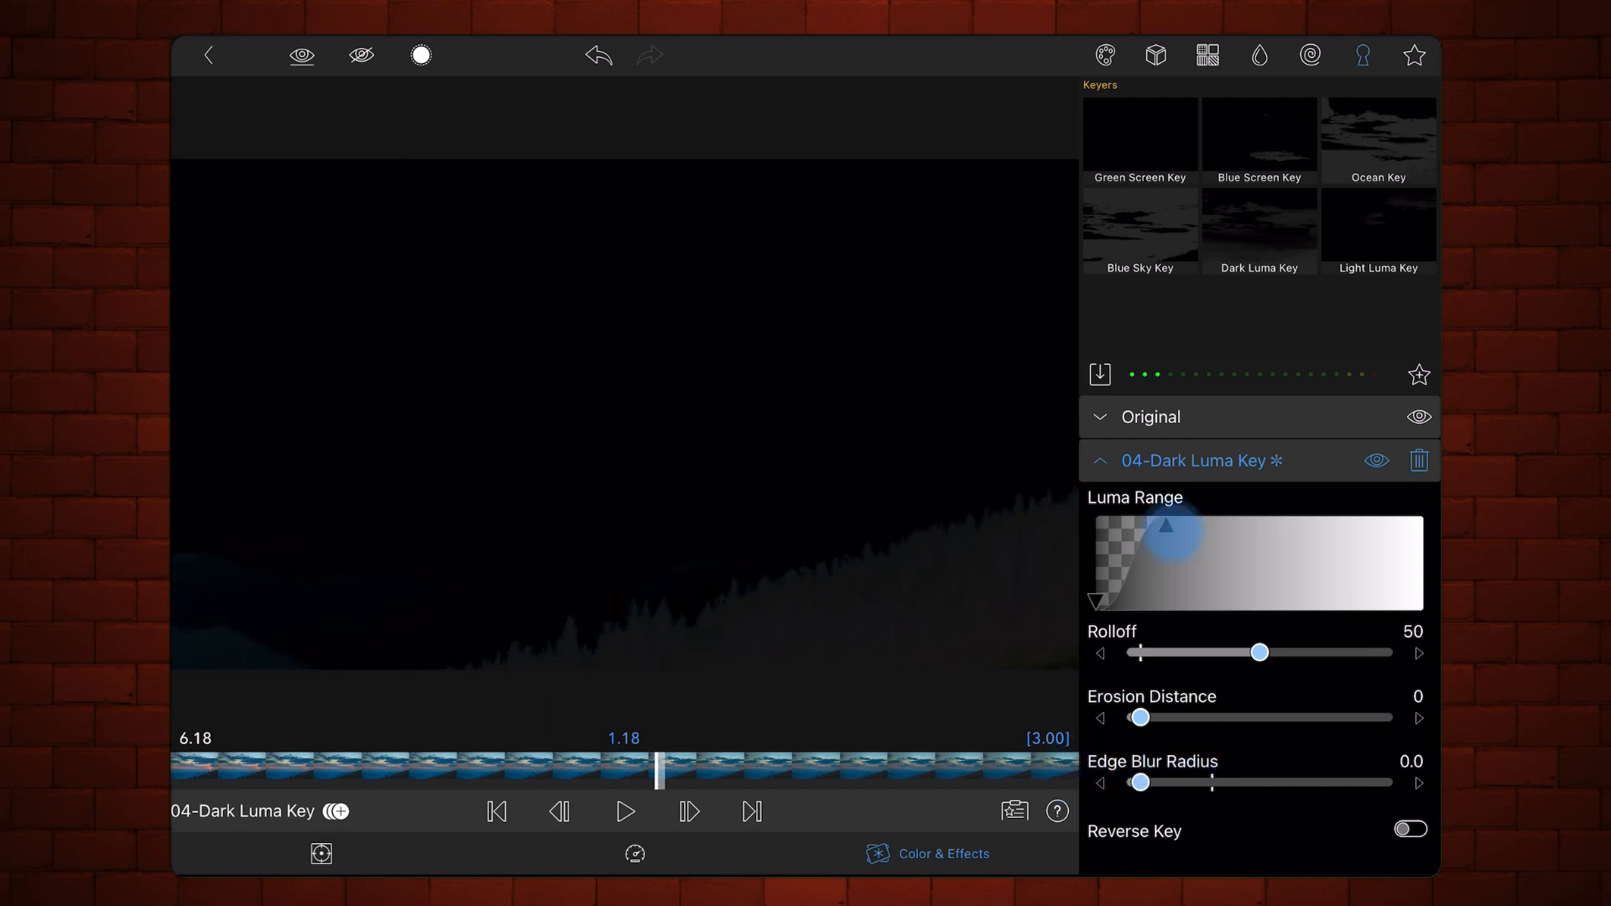
Add a colour keyframe at the piece's end on the Original layer with brightness 0.05
click(1097, 460)
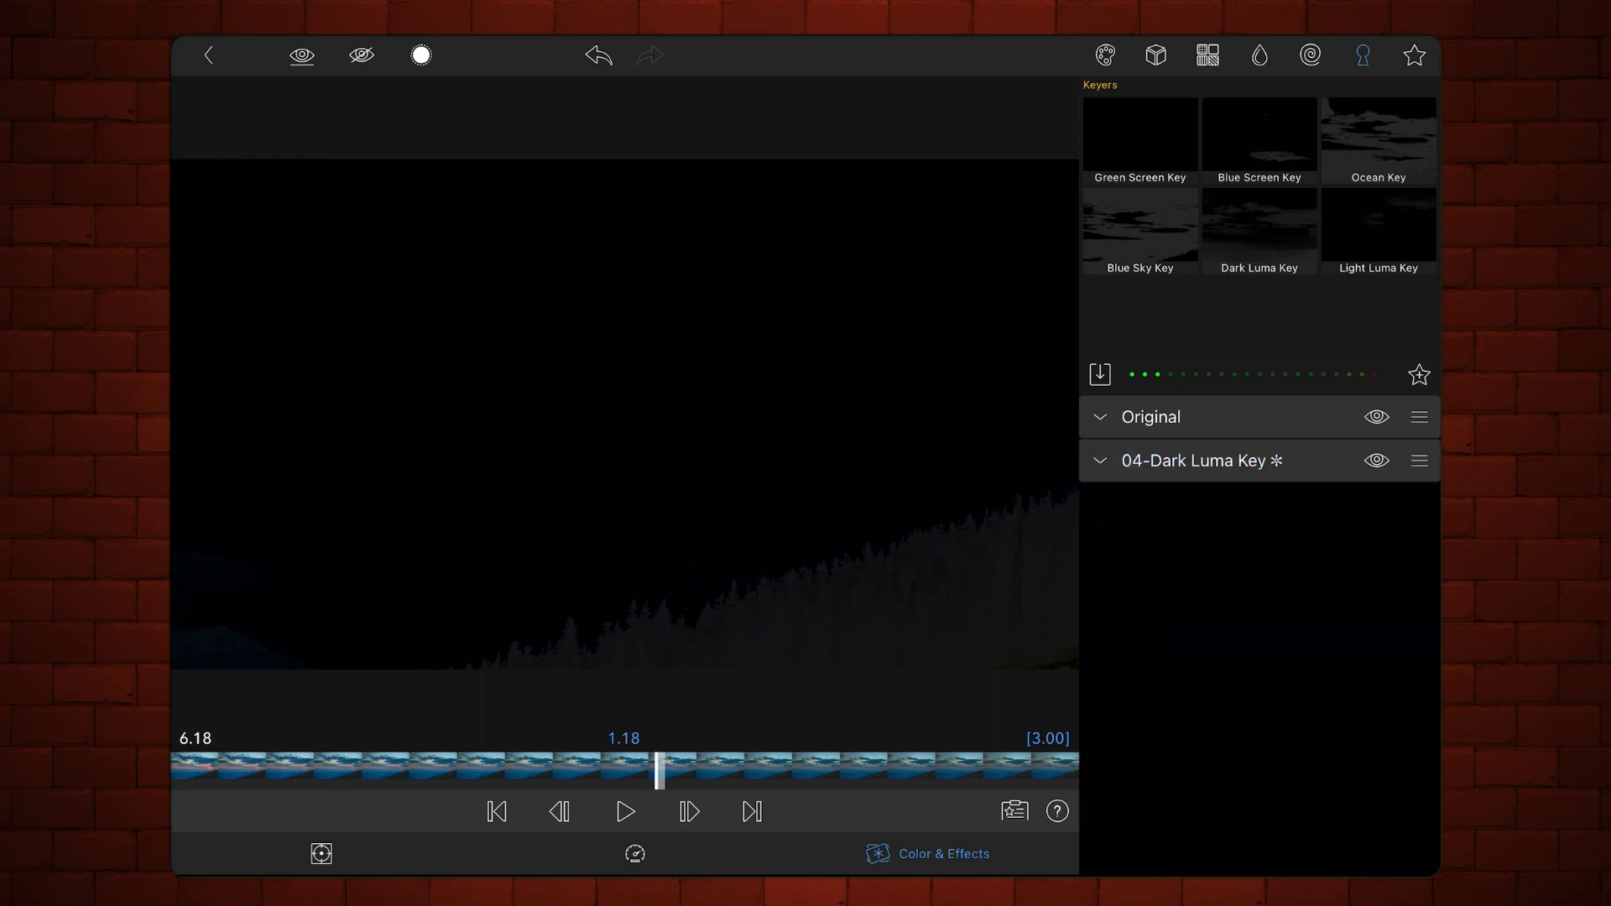
click(1097, 416)
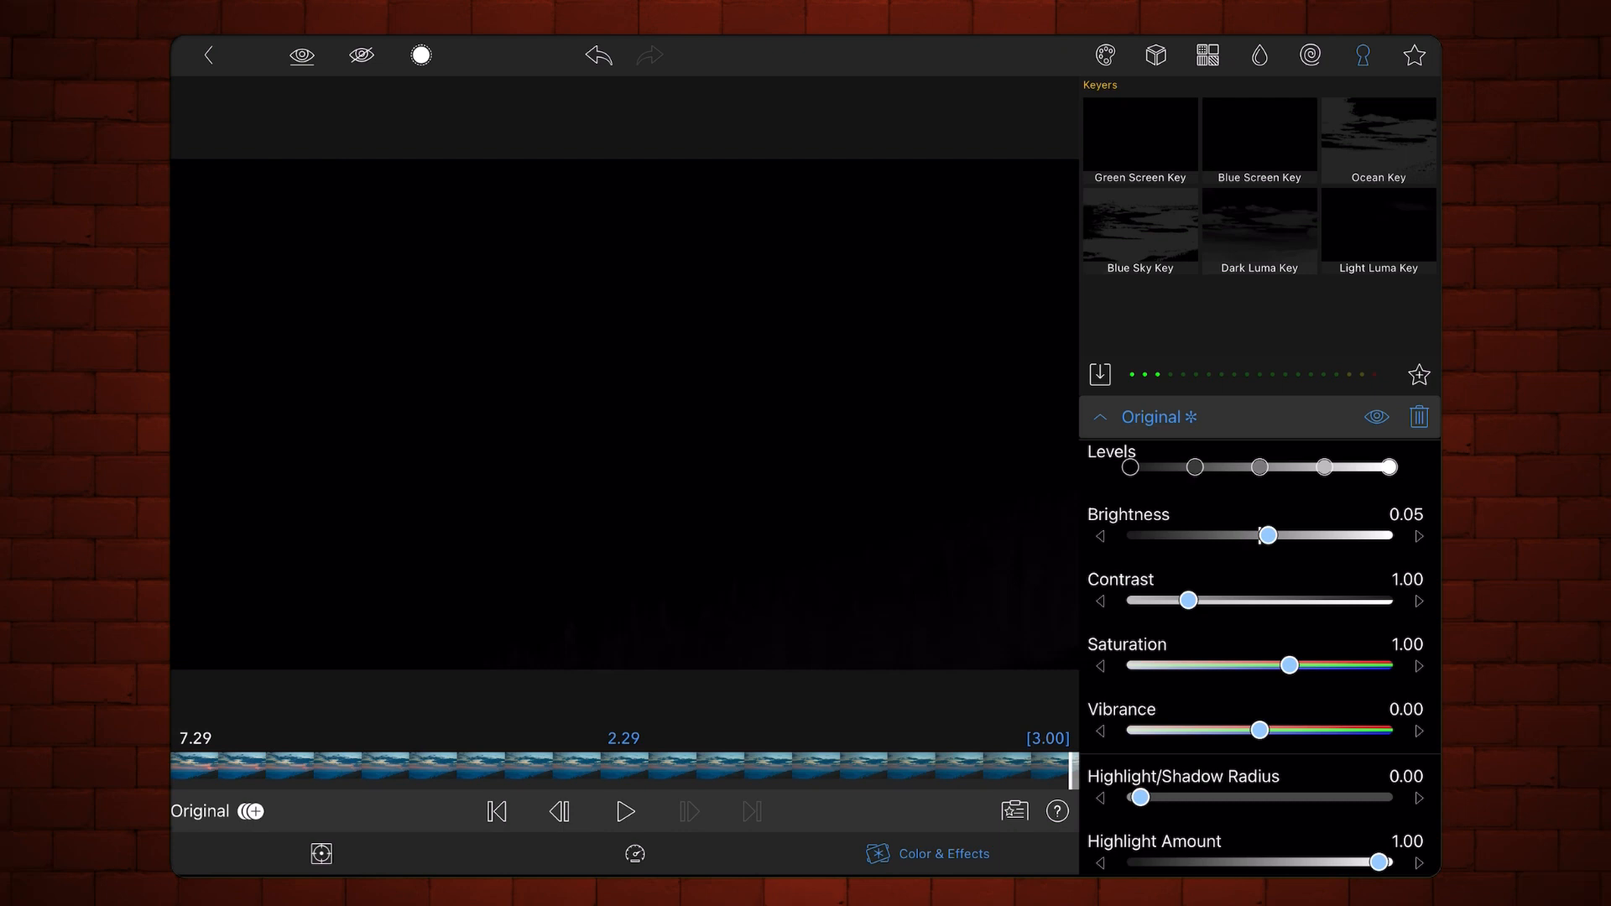
click(247, 810)
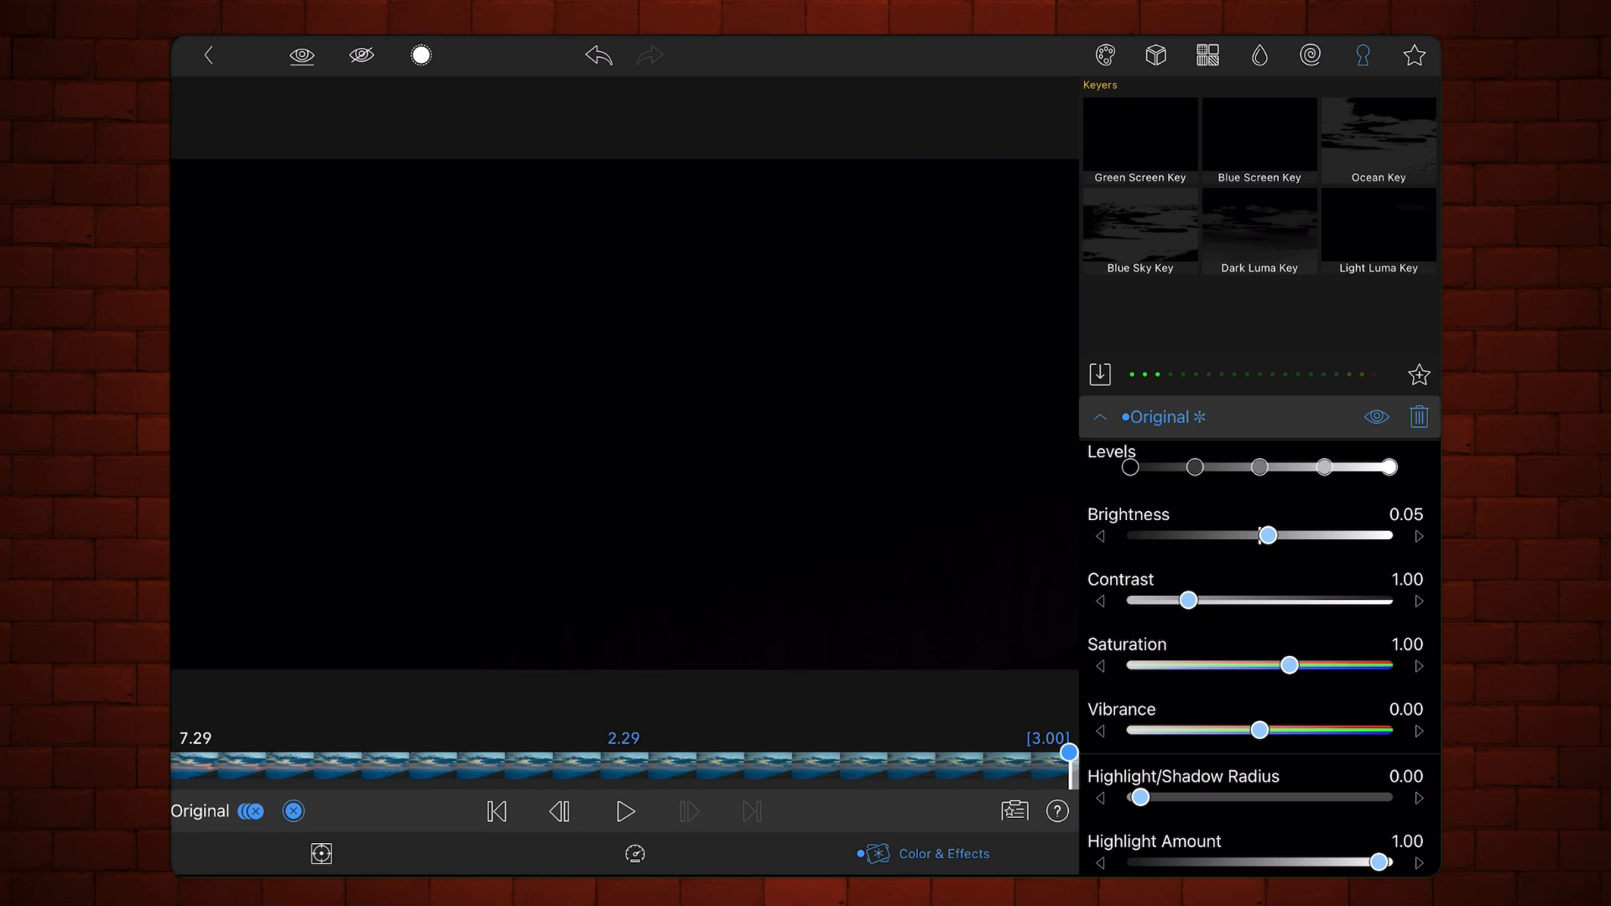
Keyframe the piece's start at brightness -0.70 with the top Levels point pulled slightly down
click(497, 812)
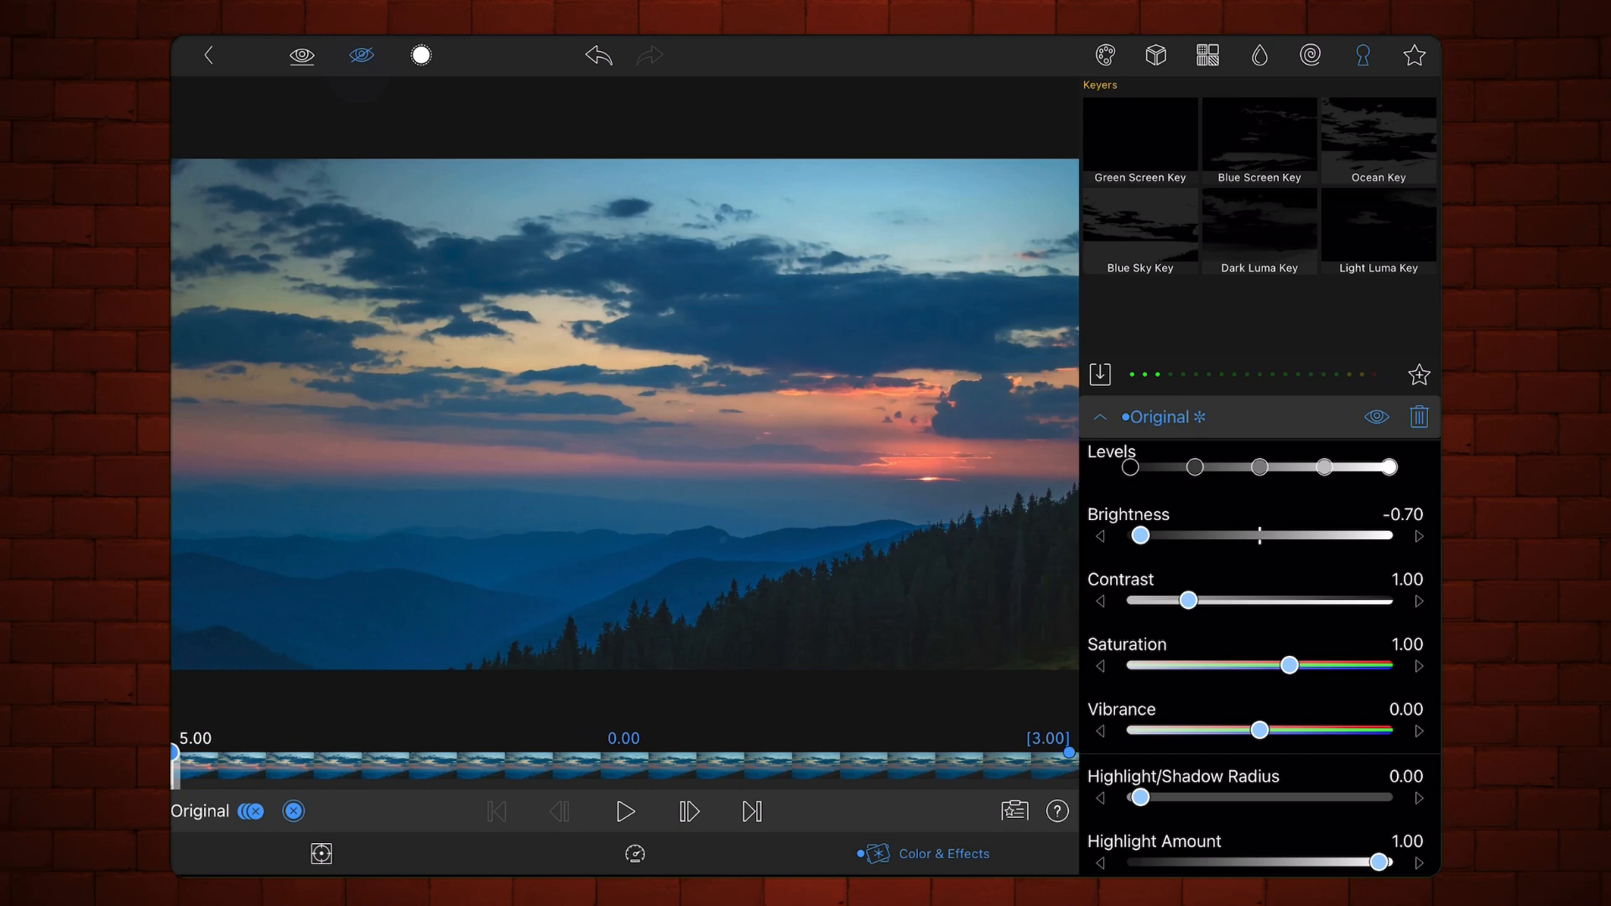
click(359, 54)
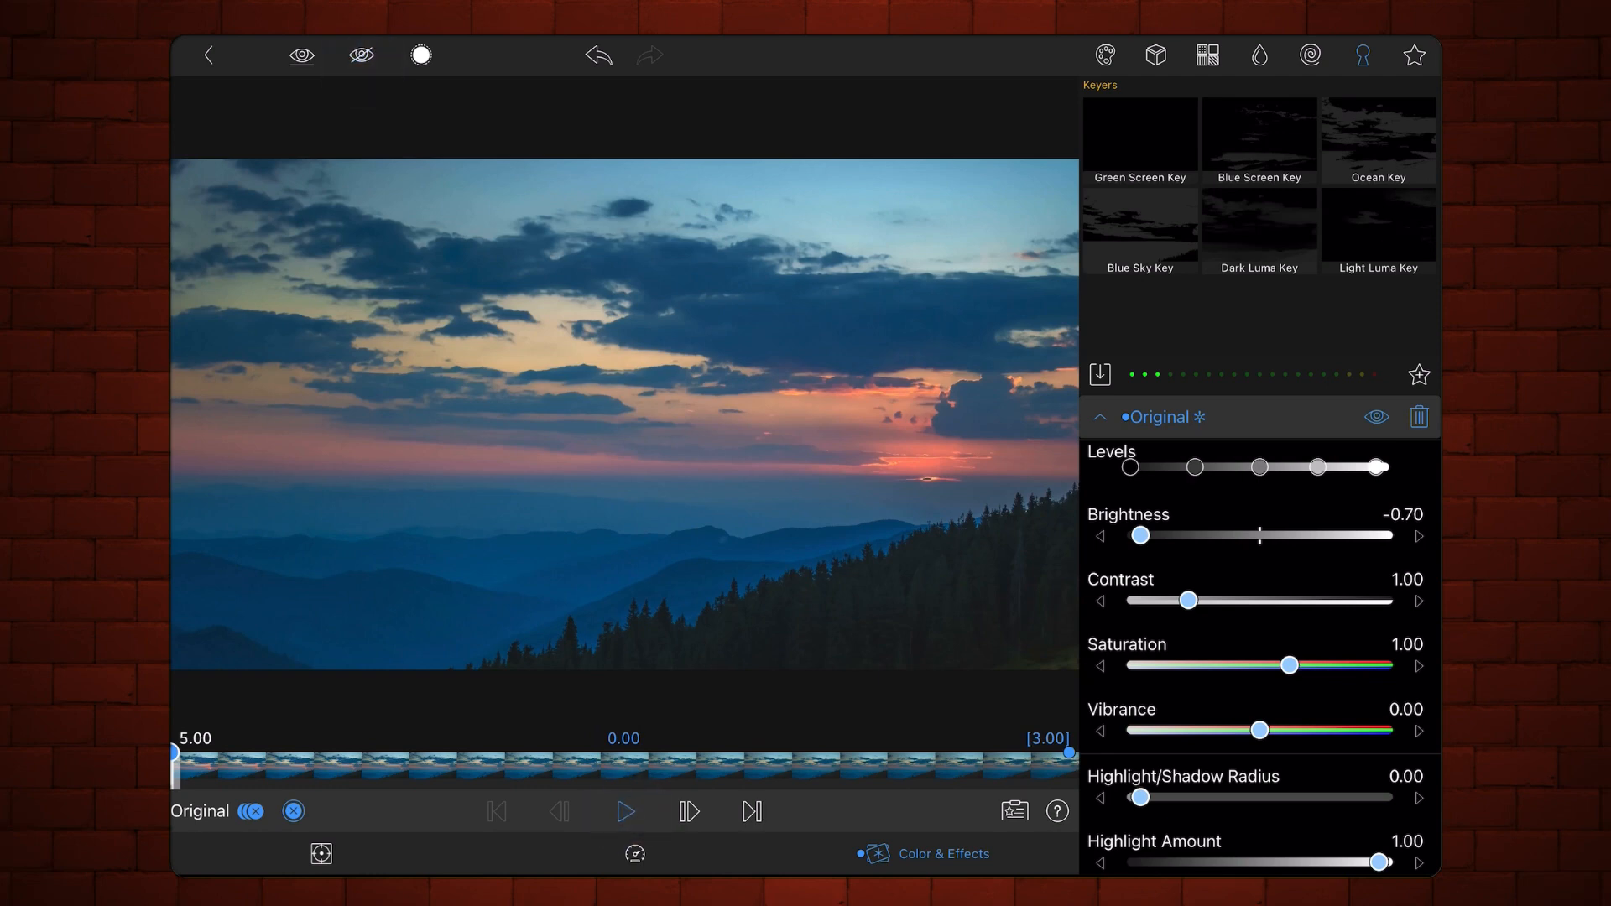
click(622, 810)
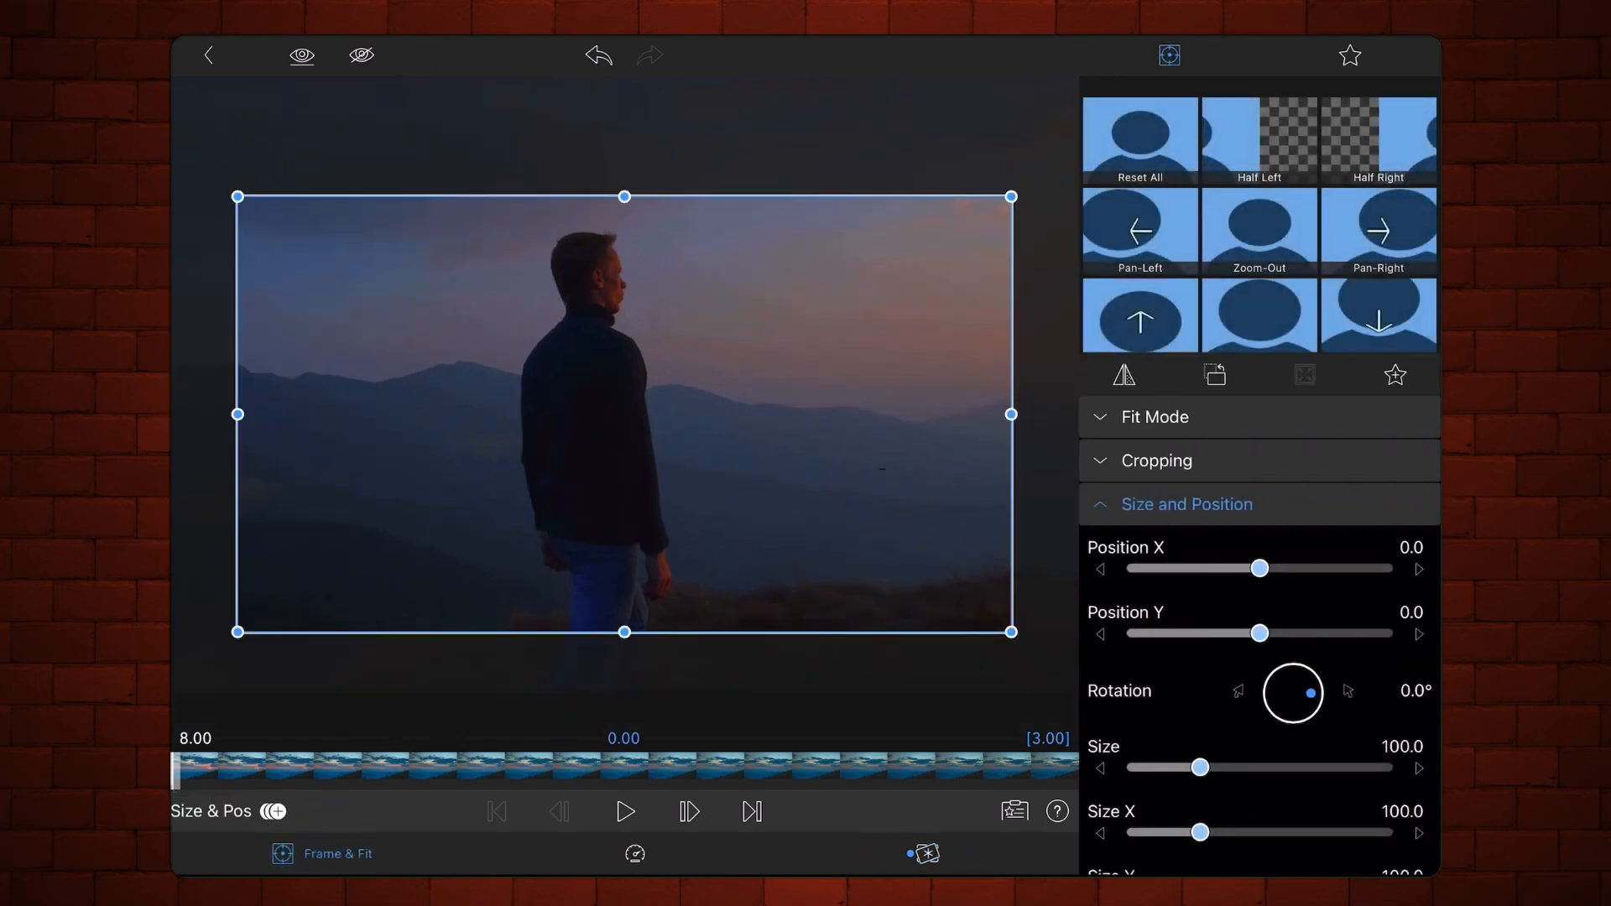
Collapse the Size and Position group in the silhouette clip's Frame & Fit settings
click(1186, 503)
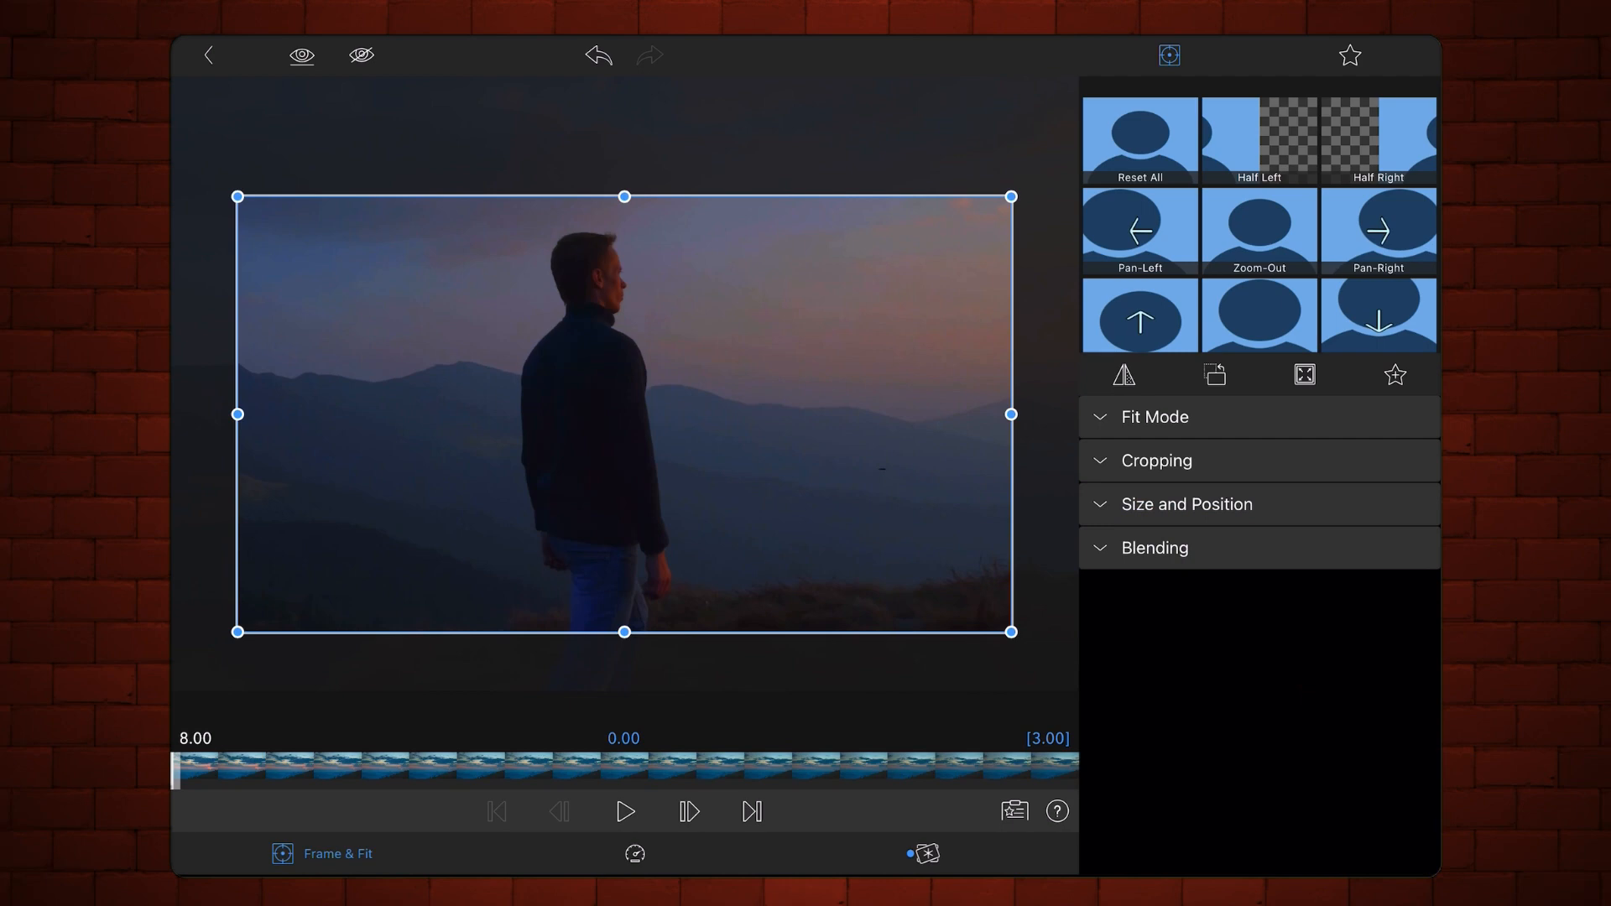
Set the silhouette clip's blend mode to Stencil Alpha and preview the result
click(1153, 547)
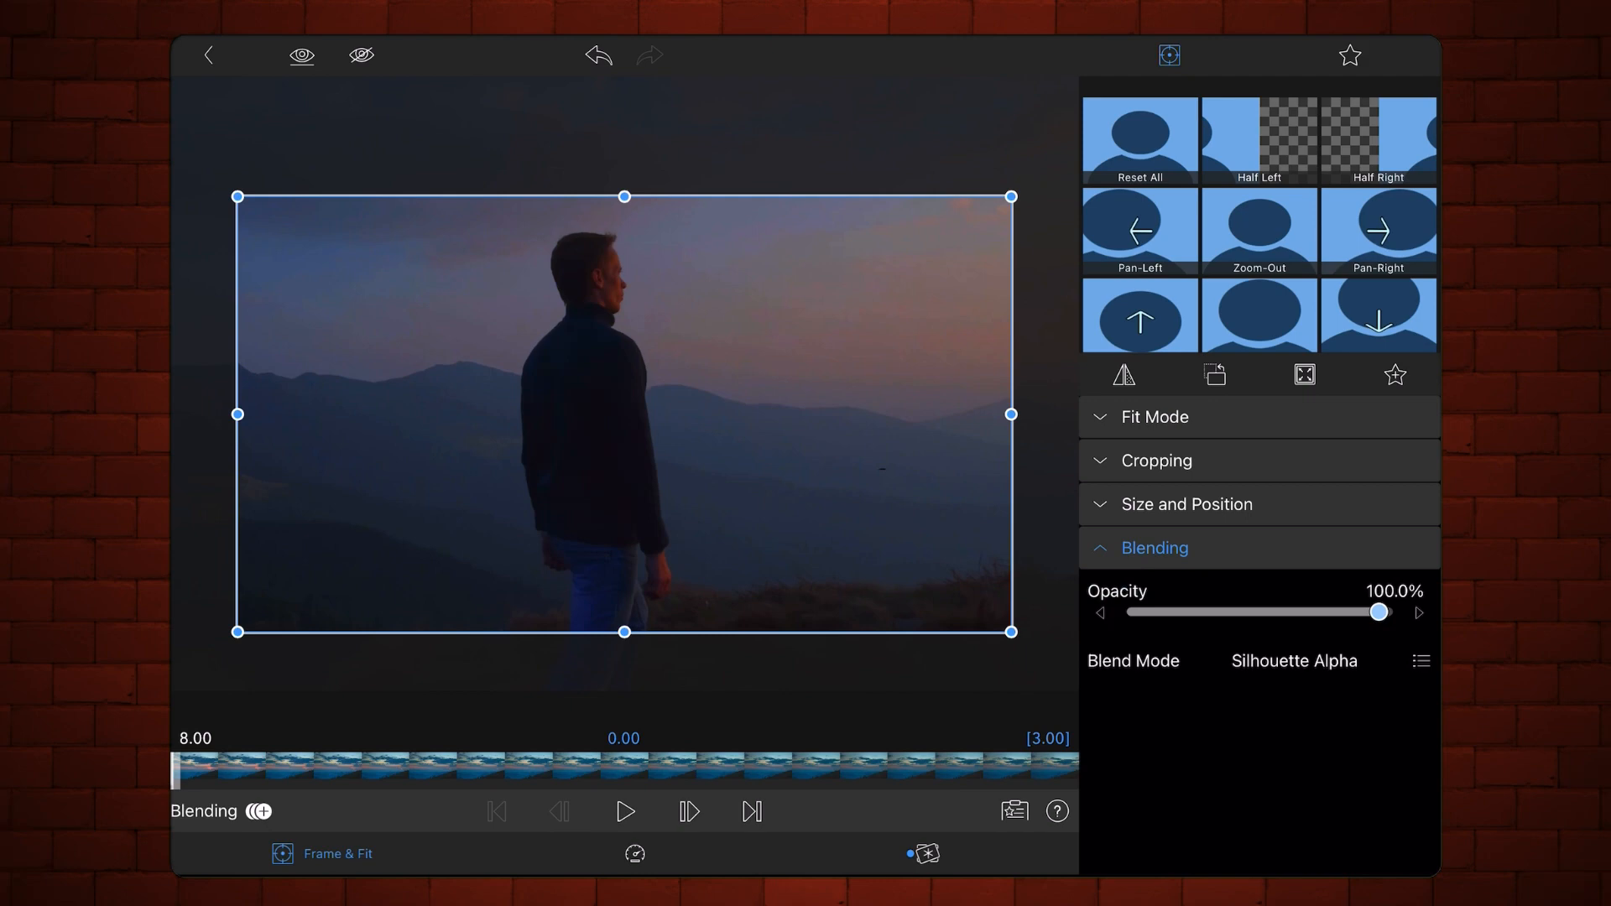
click(1421, 661)
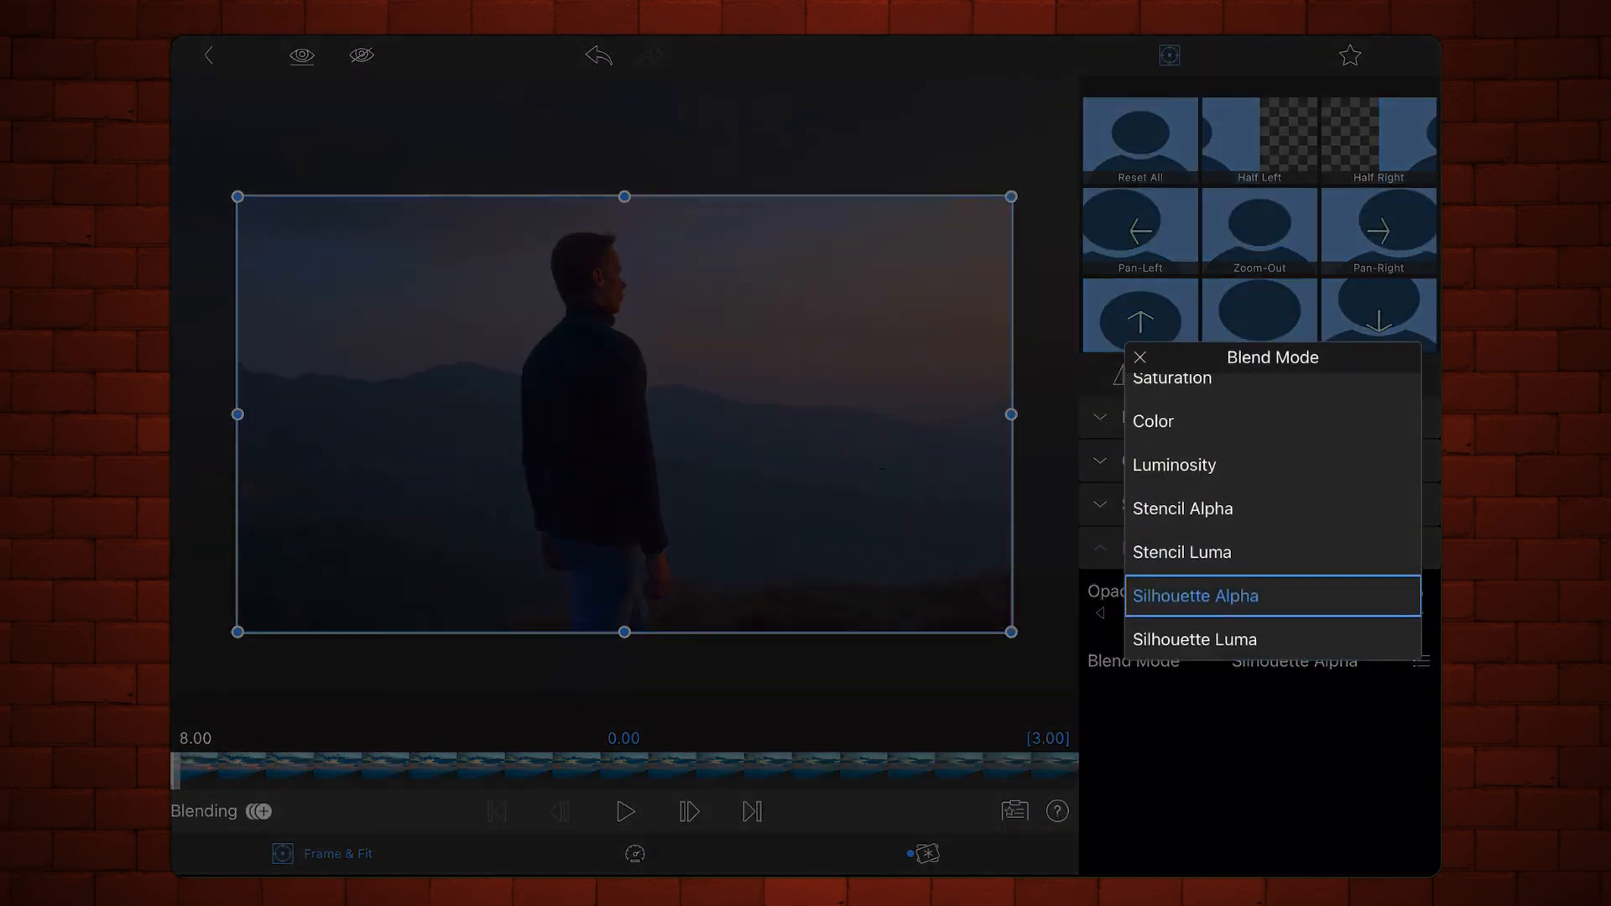
click(1181, 506)
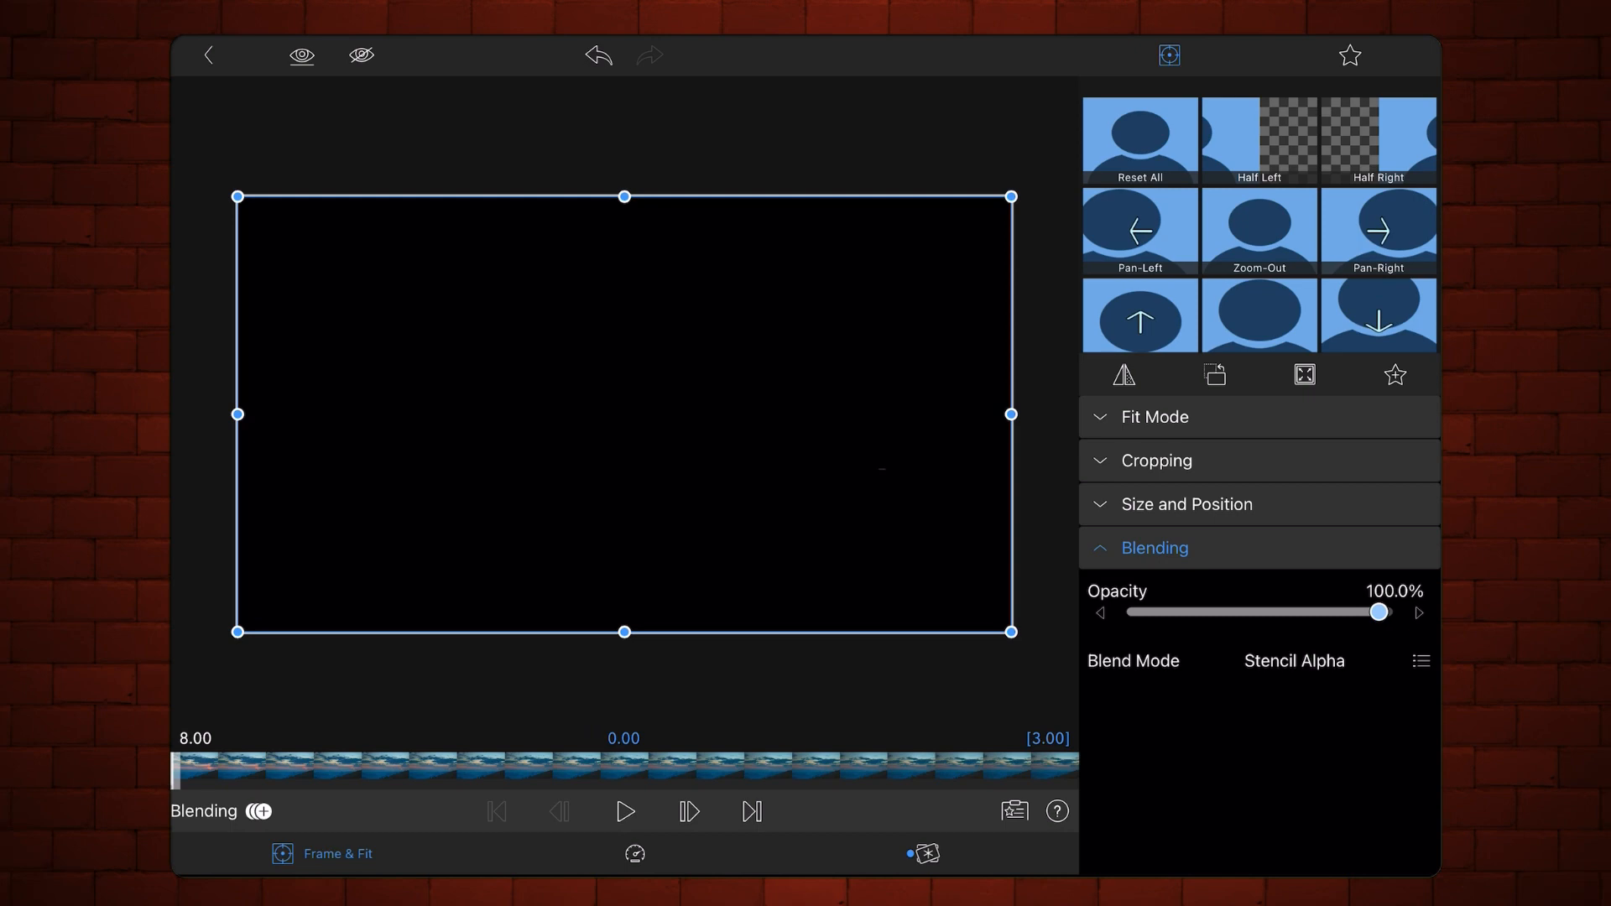
click(623, 810)
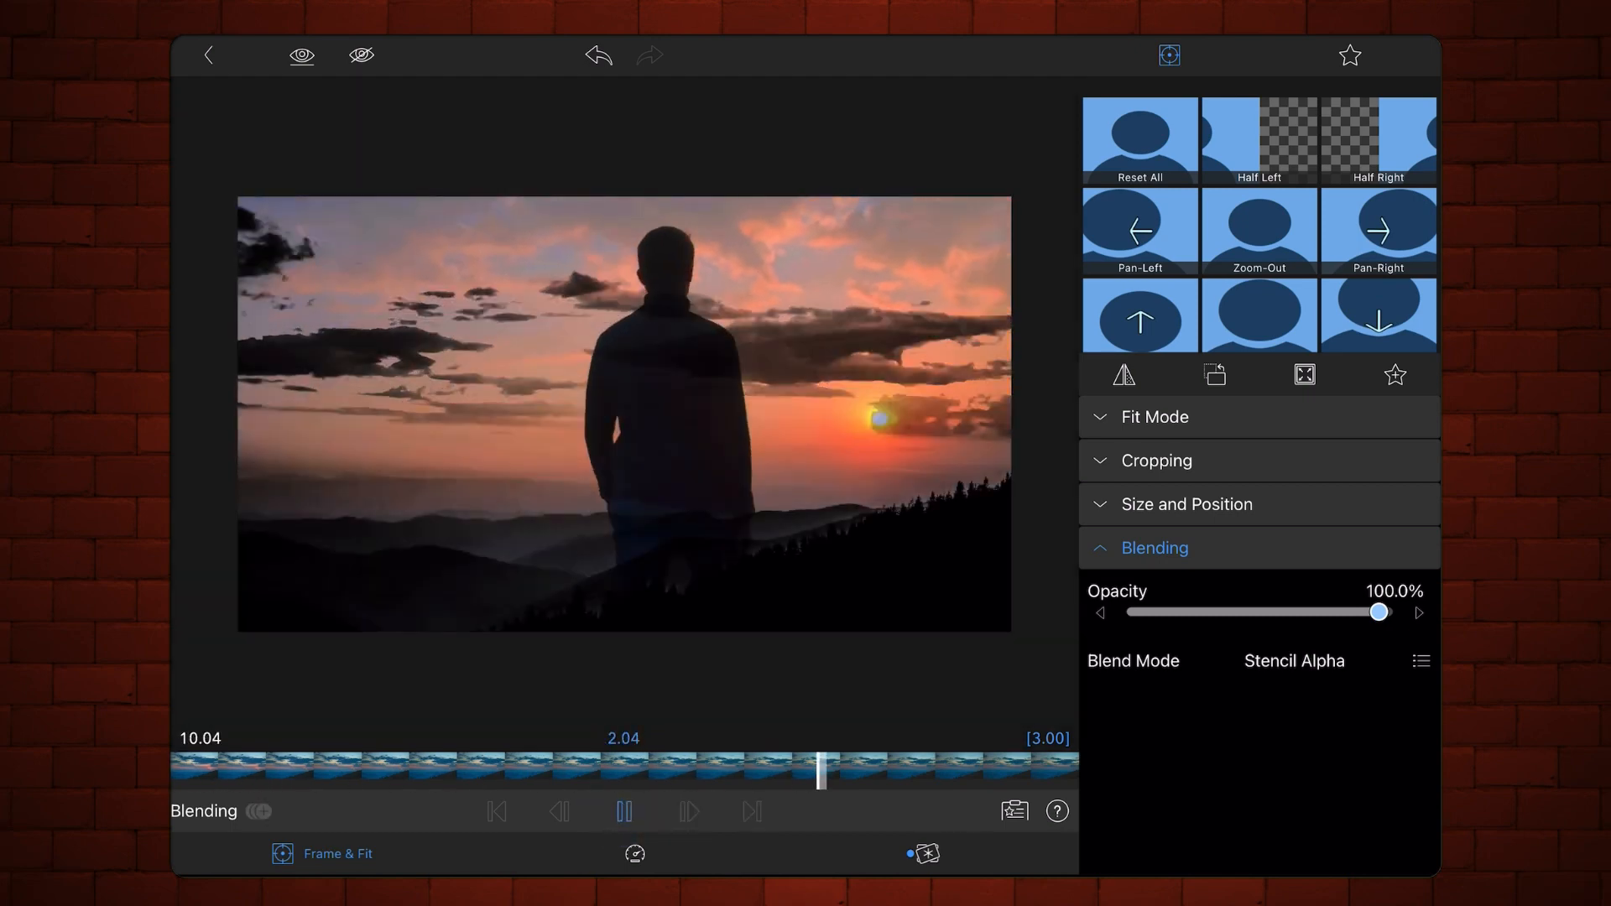
click(622, 812)
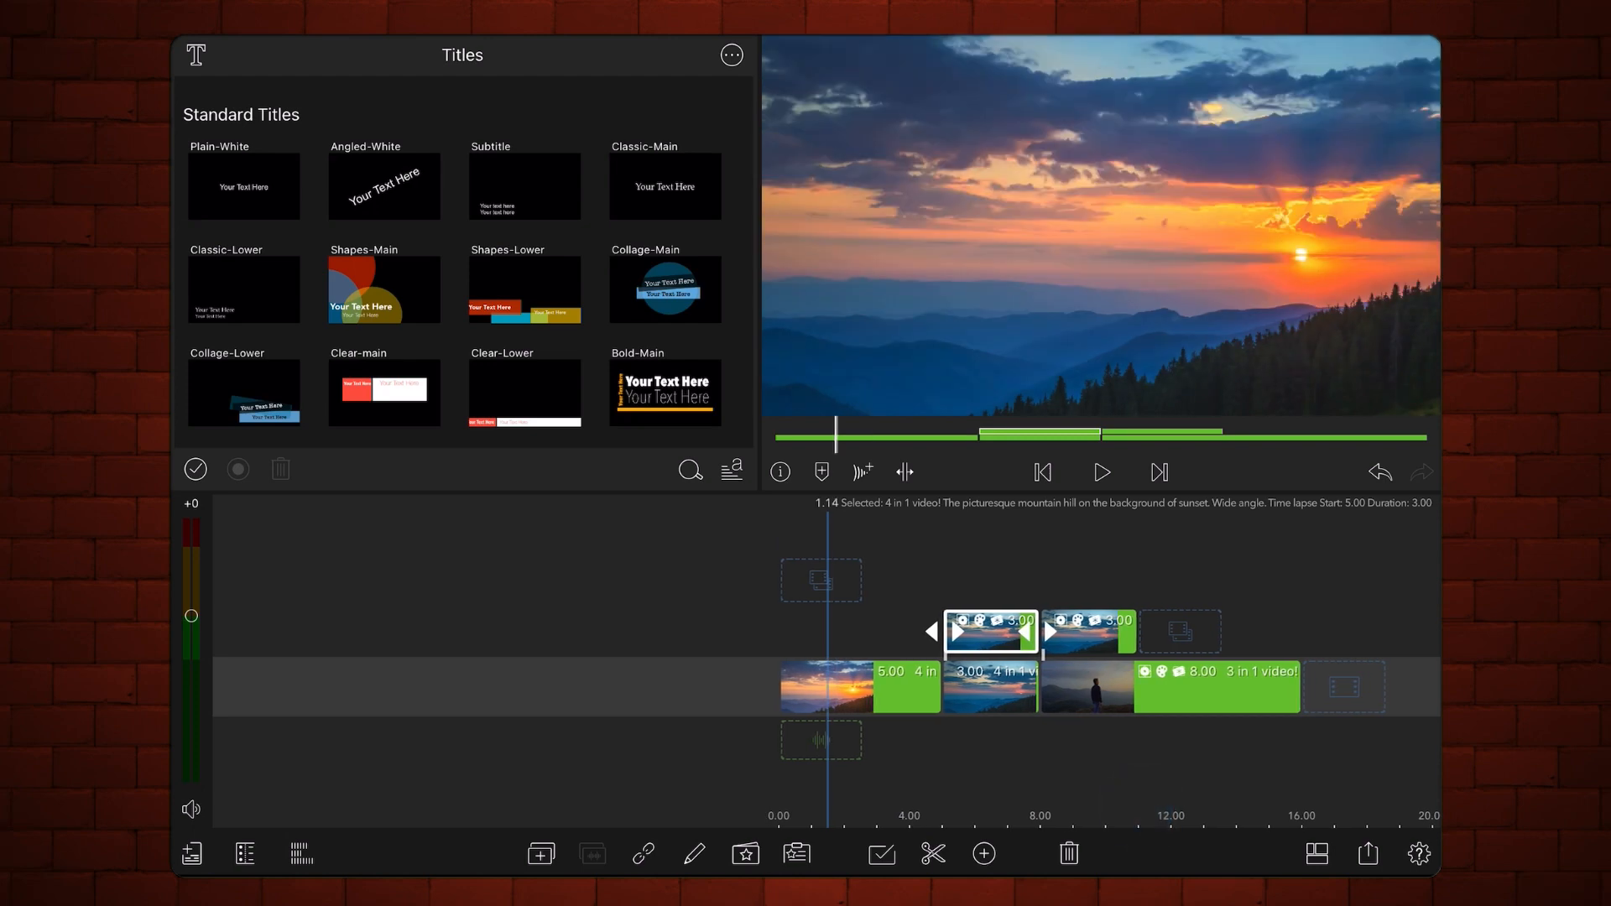
Play the layered luma fade sequence through to the end on the main timeline
click(1100, 472)
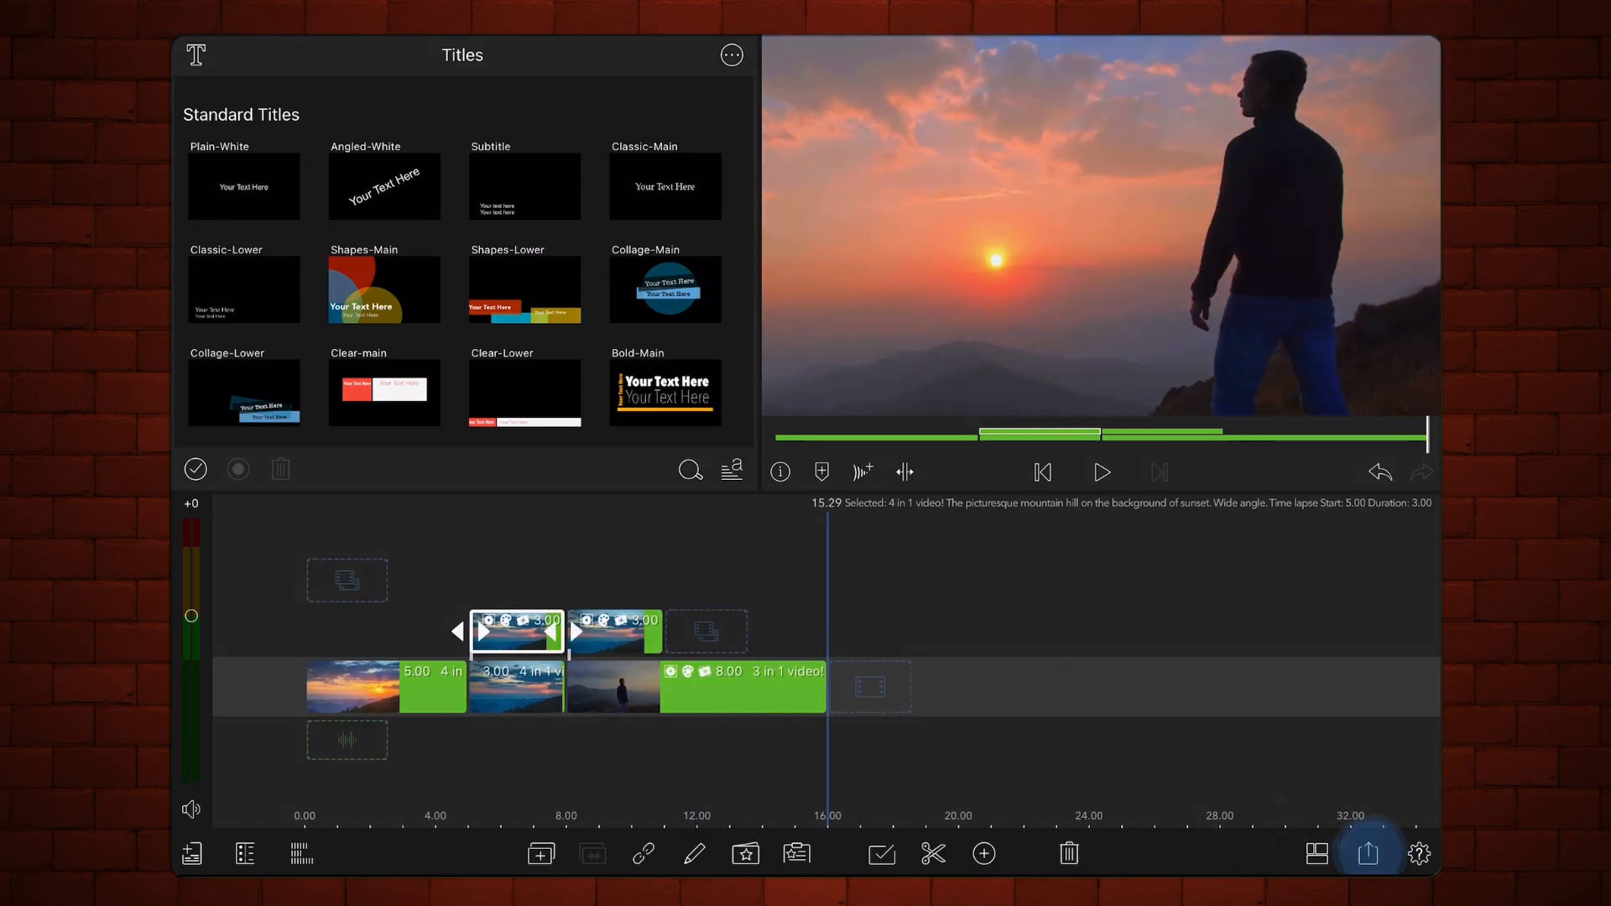
Export the 16-second sequence to Photos as a 1080p movie
click(1369, 854)
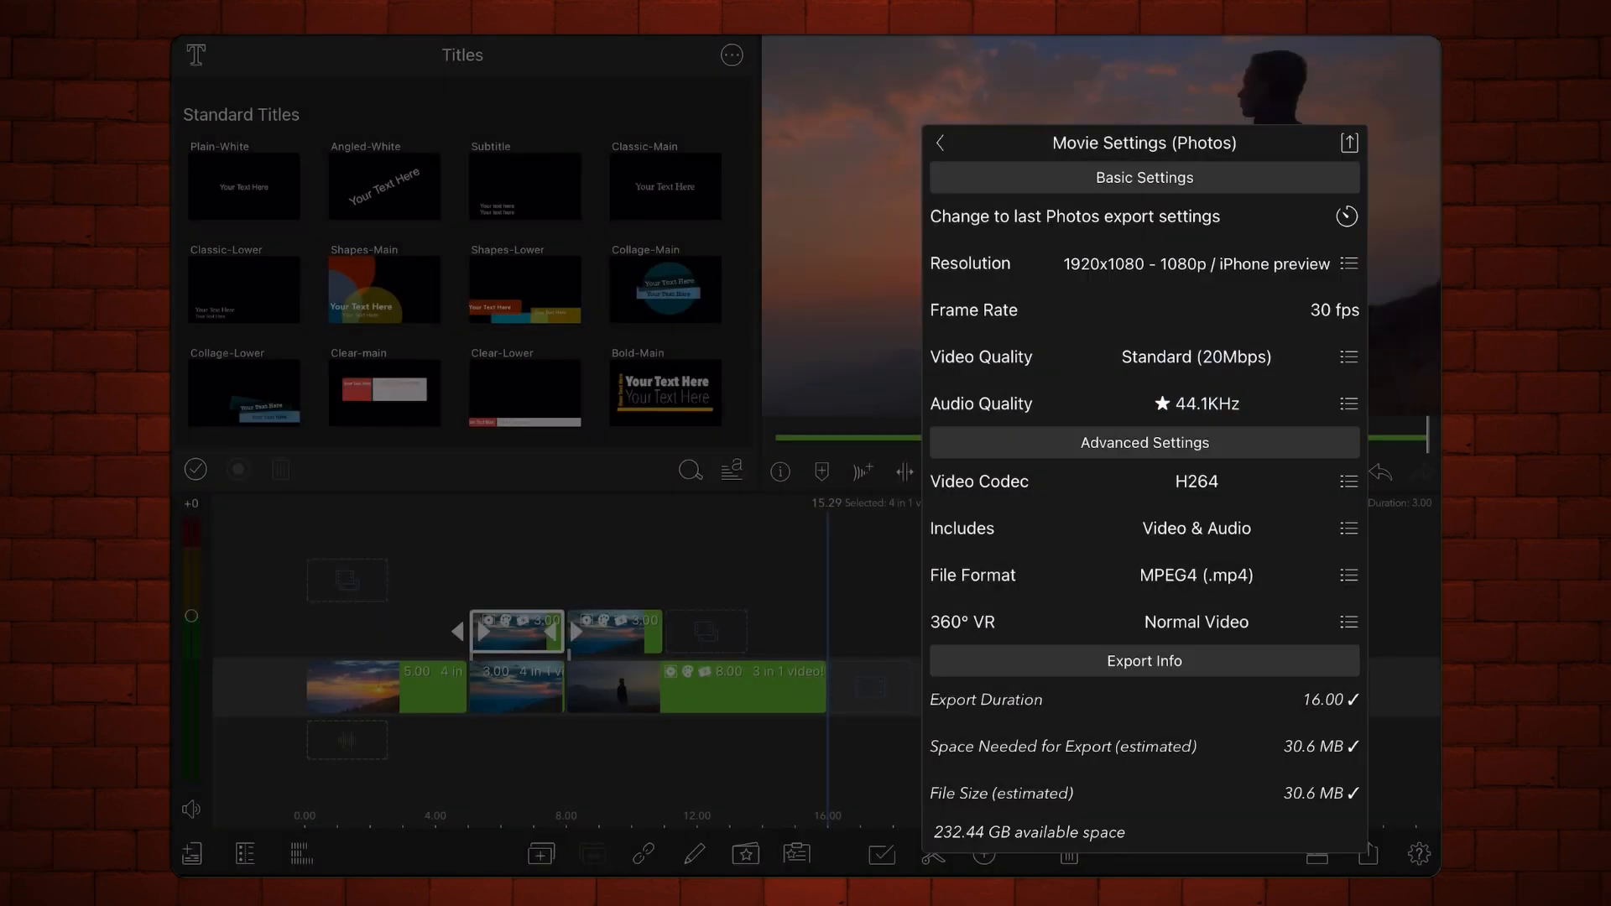
click(940, 143)
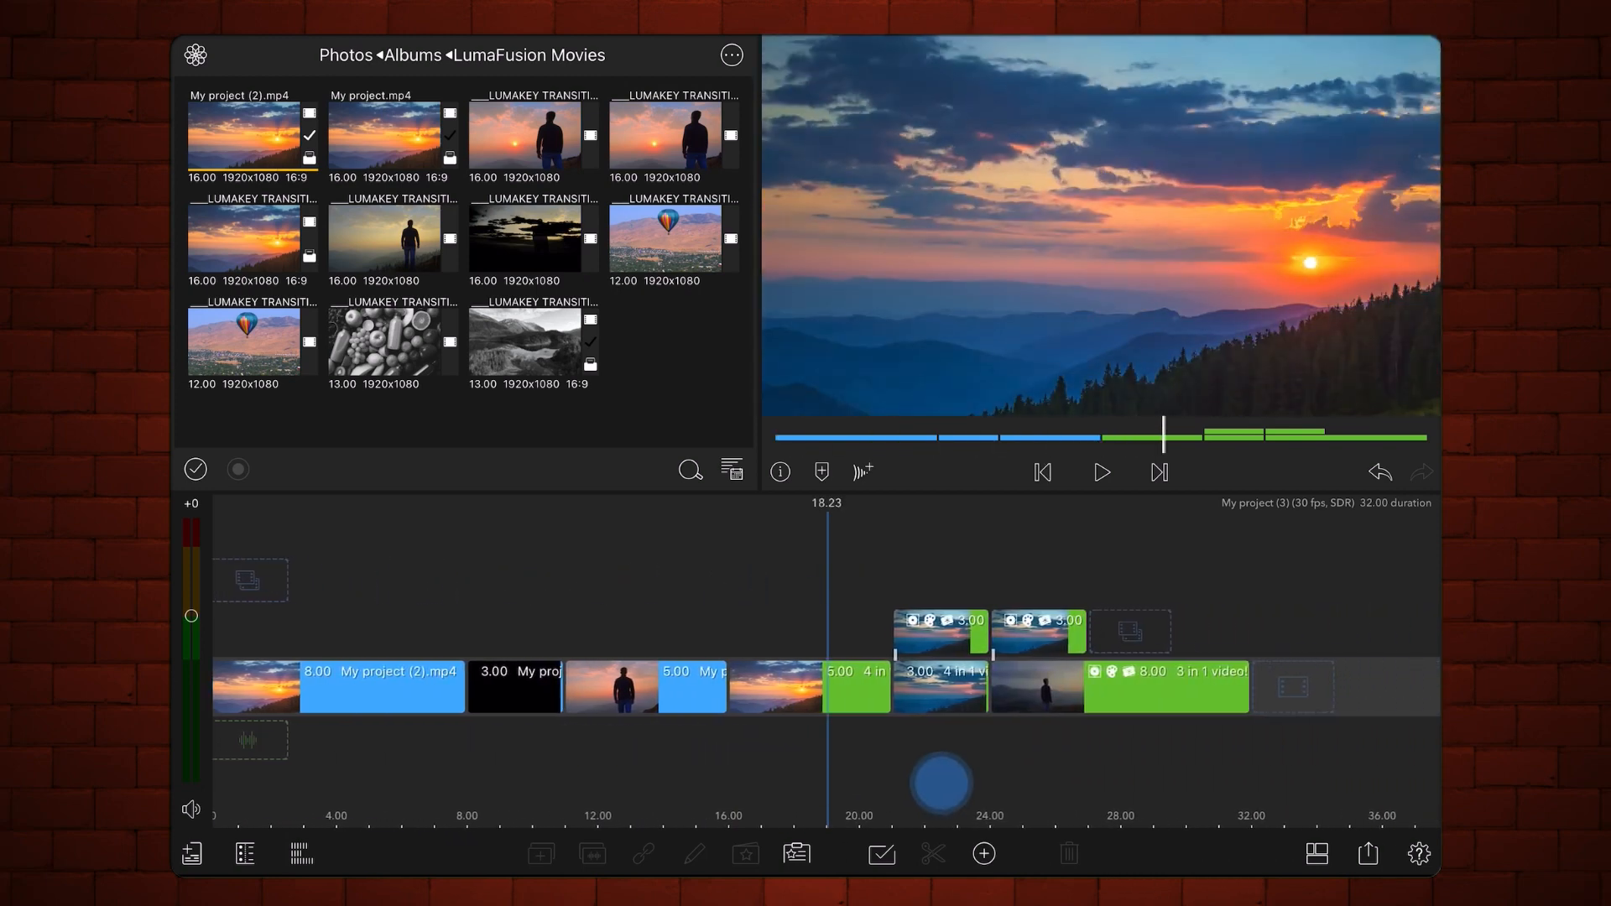
Select the 3-second fade piece and play back the reassembled transition
click(841, 686)
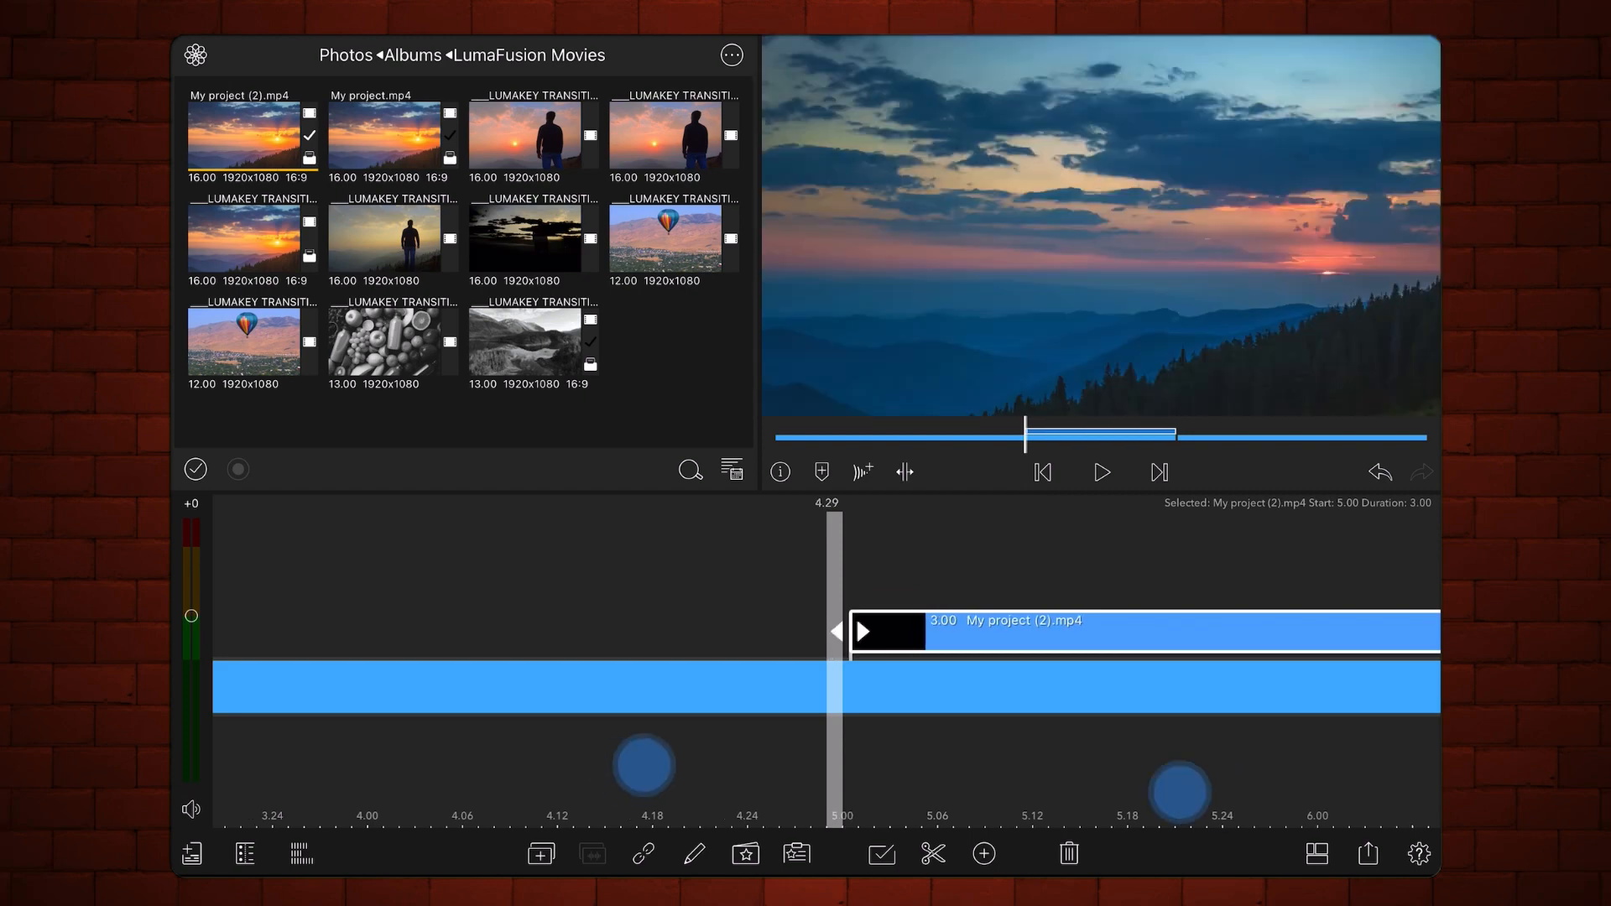
click(1100, 471)
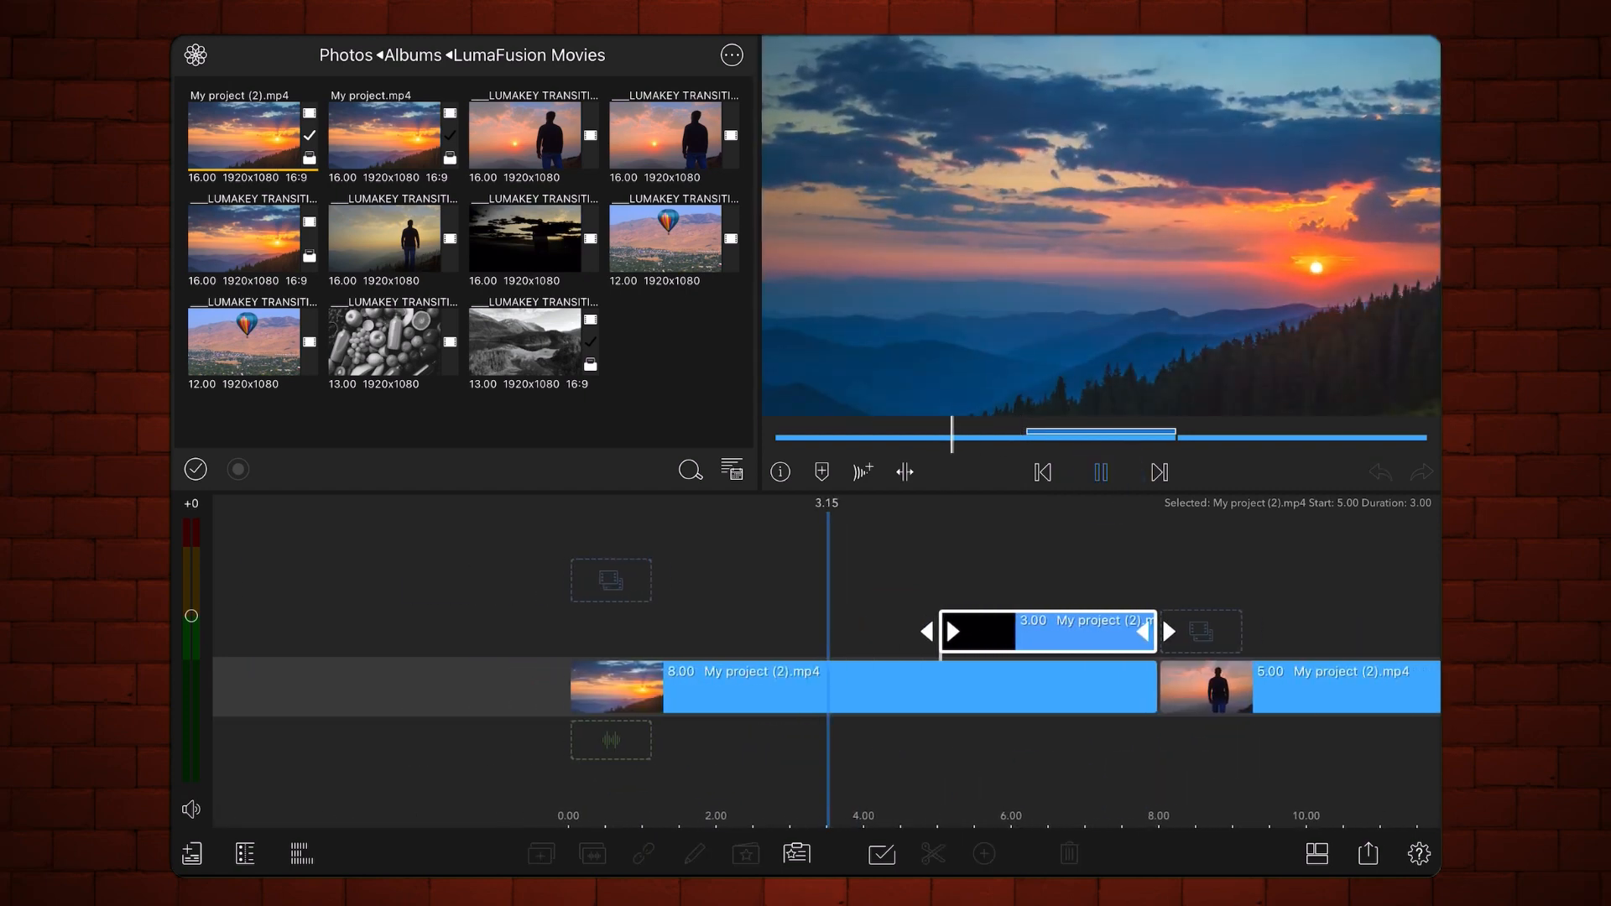